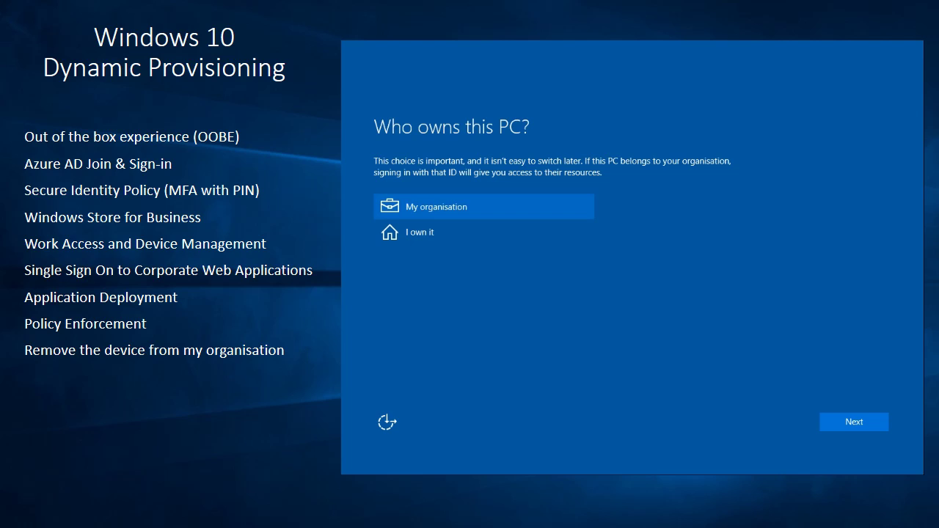
mouse_move(700, 247)
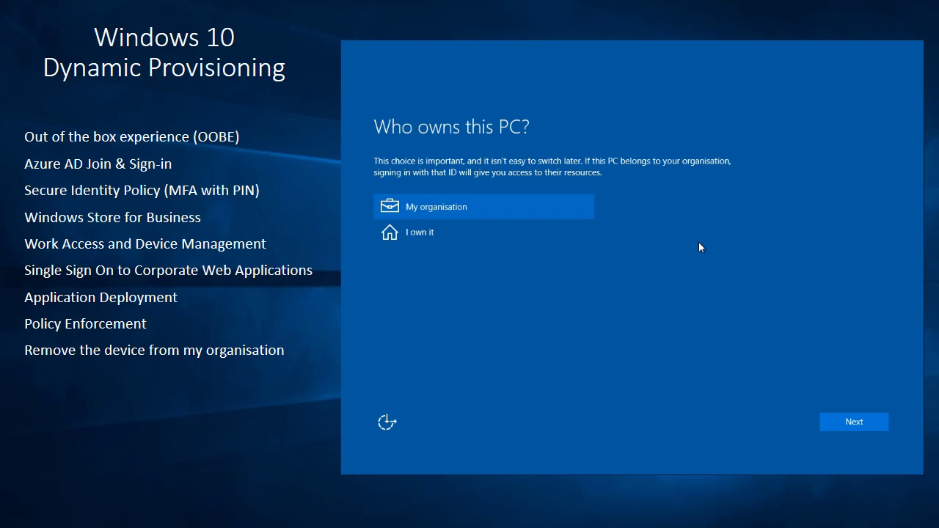
mouse_move(577, 279)
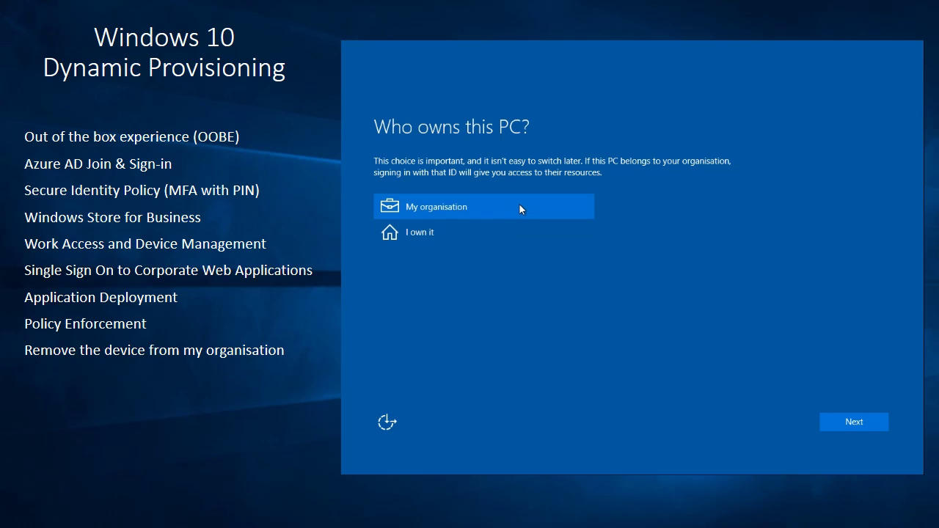
mouse_move(534, 210)
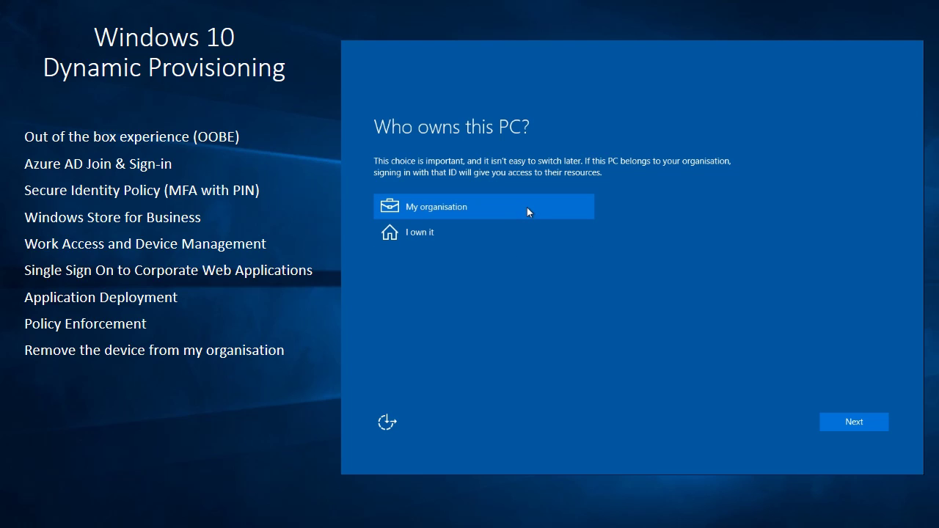
- Confirm on 'Who owns this PC?' that the PC belongs to my organisation
click(853, 422)
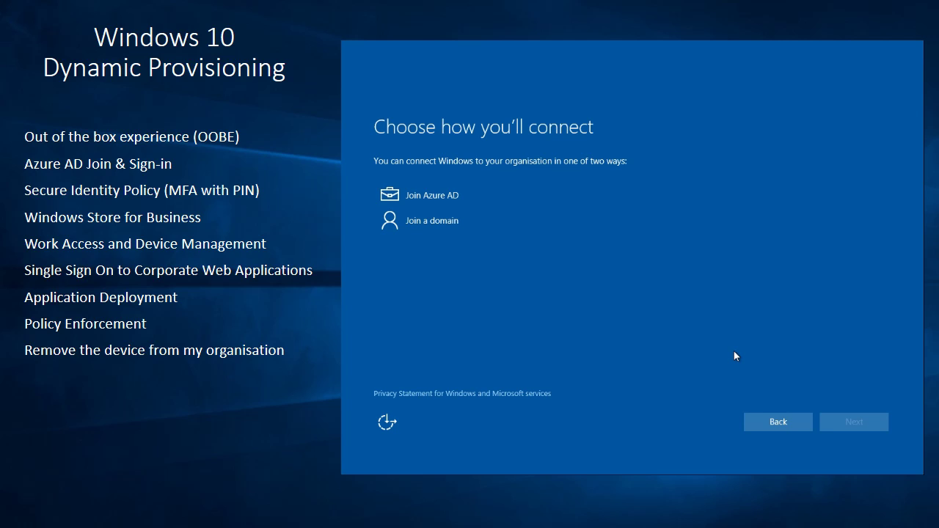
mouse_move(503, 264)
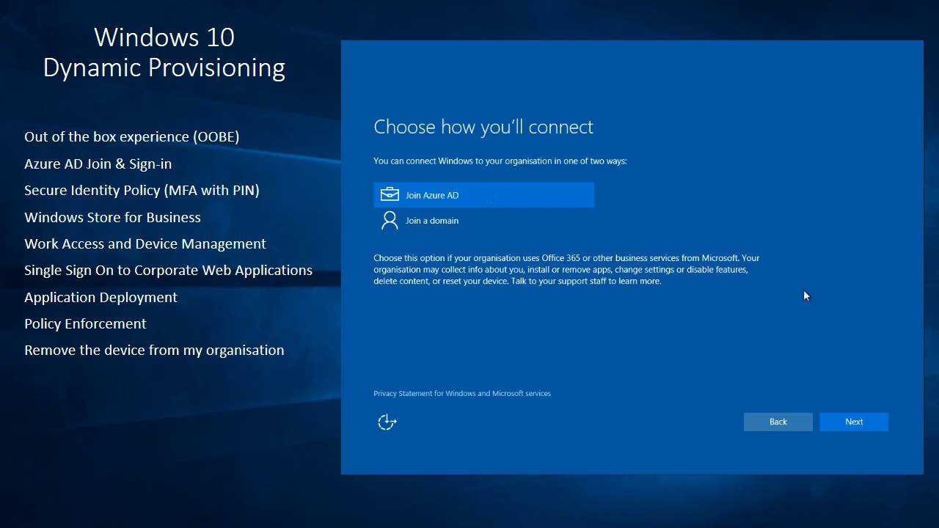
- Choose 'Join Azure AD' as the connection method
click(853, 422)
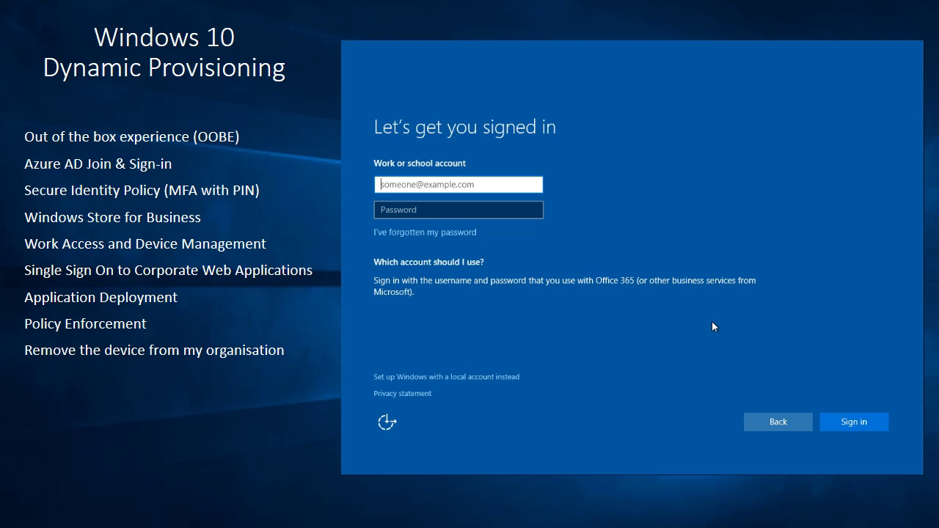
mouse_move(680, 289)
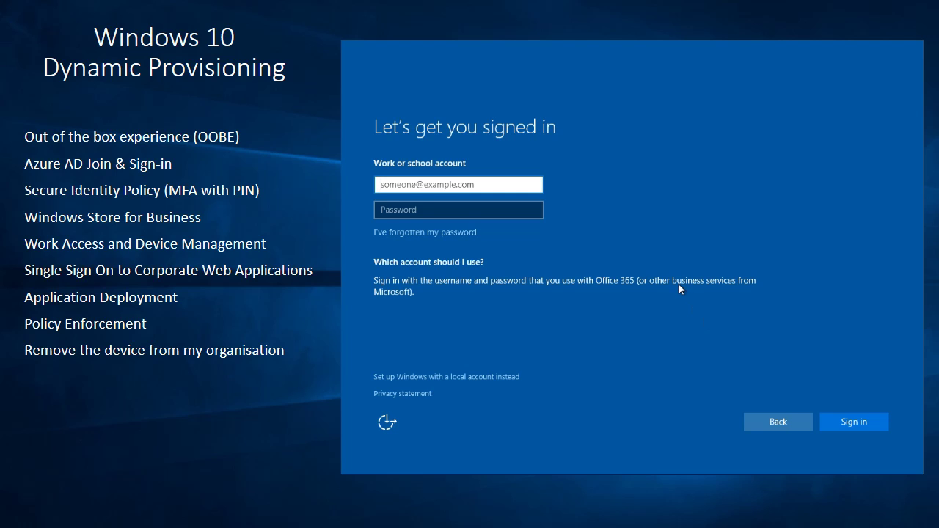
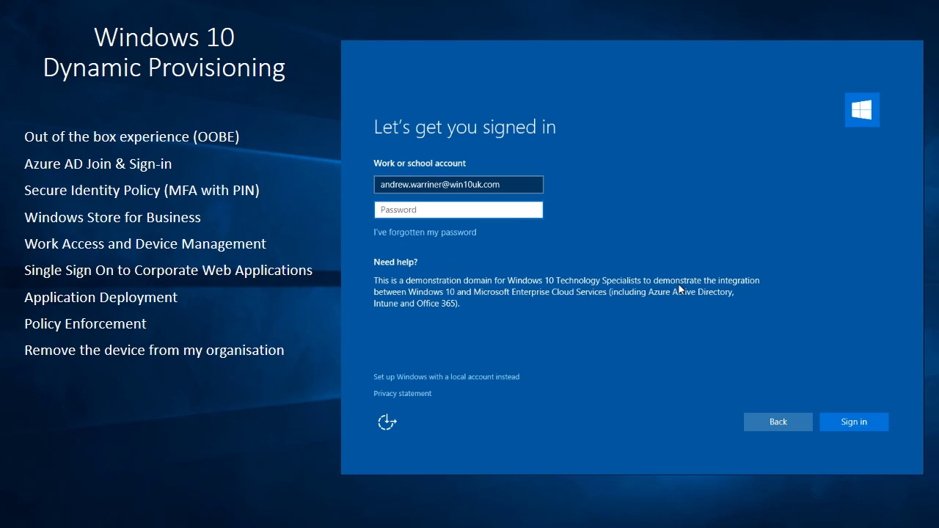
mouse_move(639, 284)
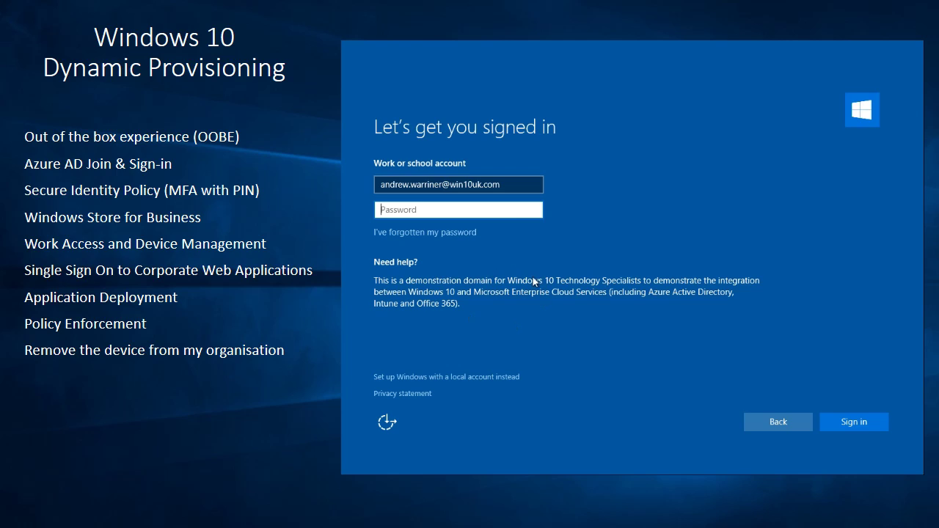
mouse_move(520, 314)
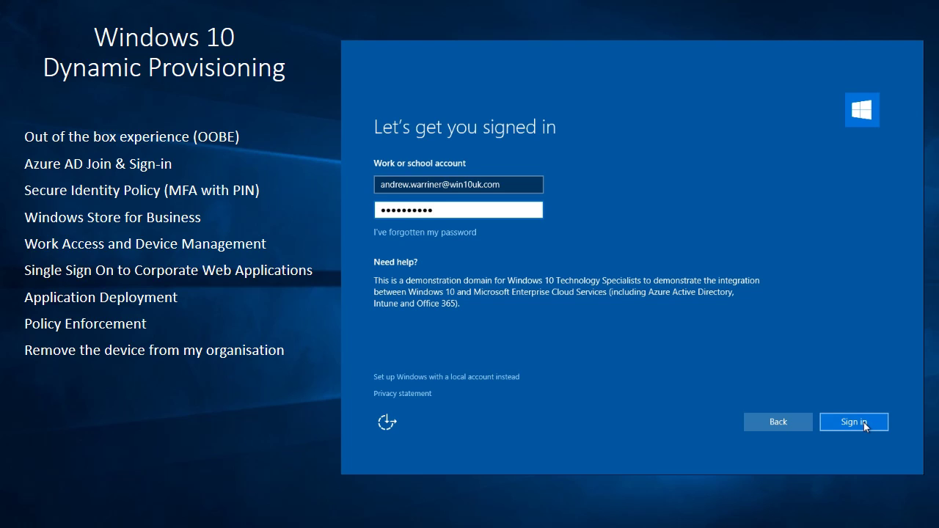
click(853, 422)
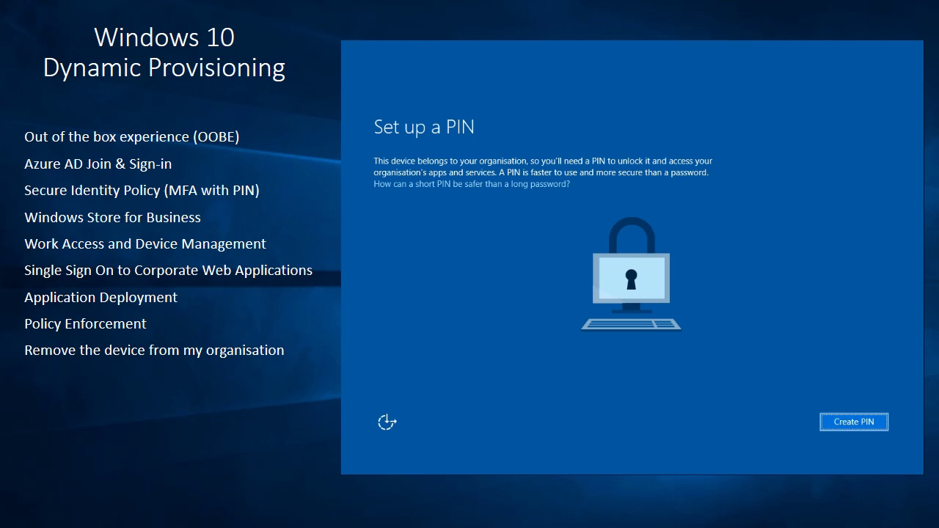
- Start PIN creation and verify identity using a phone-based option
click(853, 422)
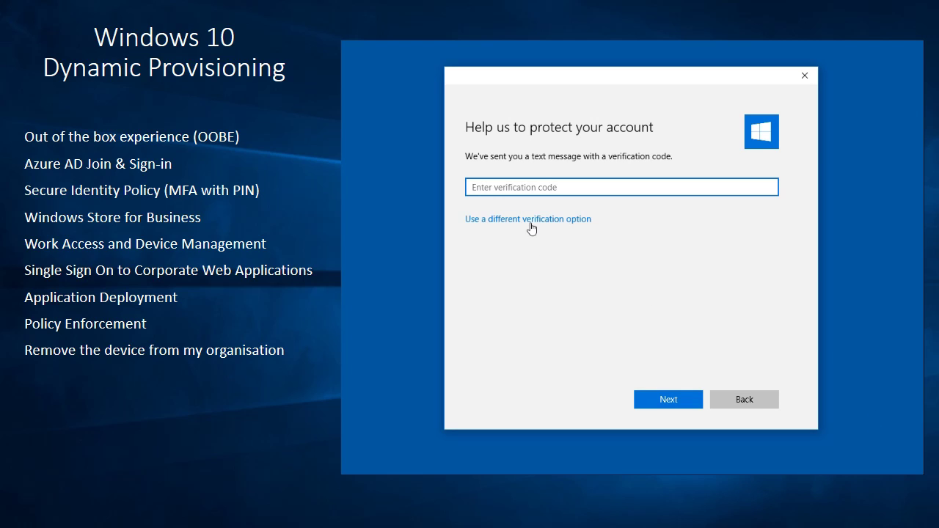
click(528, 218)
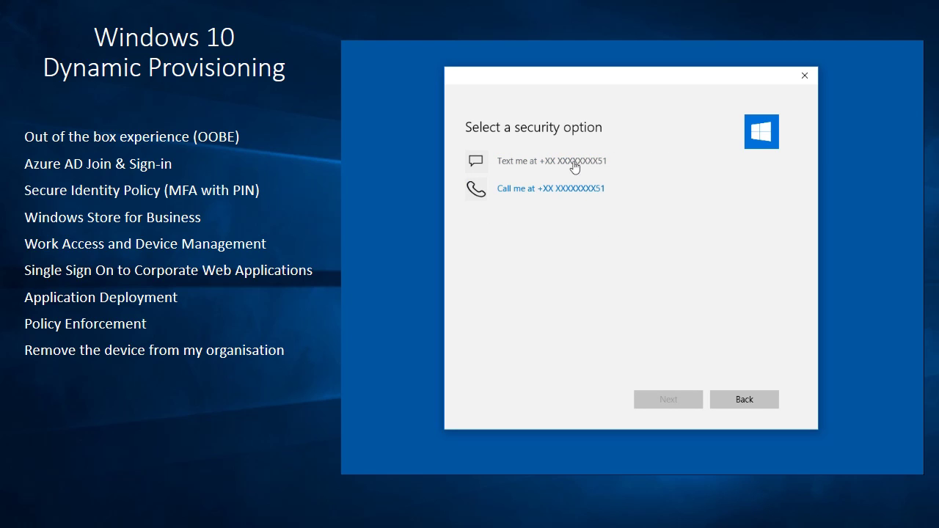
click(550, 188)
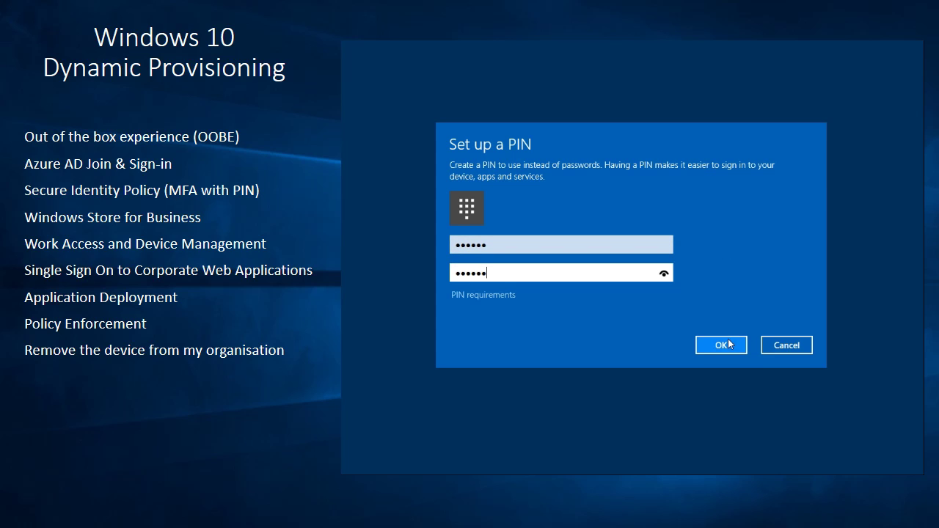
- Confirm the new PIN entered in both fields of Set up a PIN
click(721, 345)
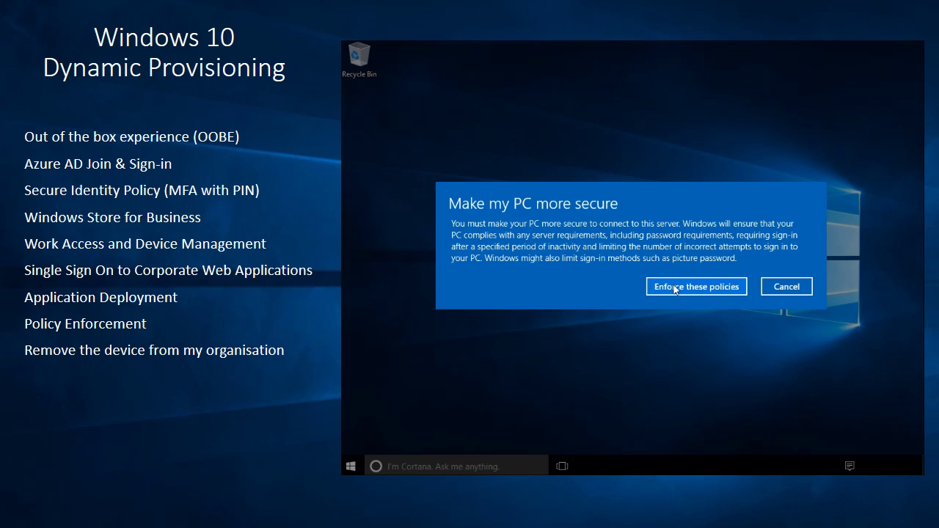
mouse_move(712, 229)
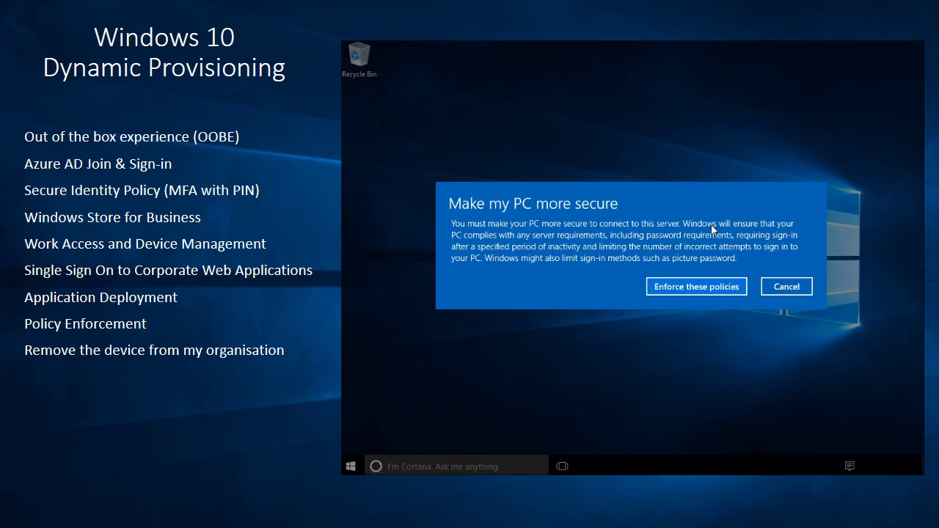
mouse_move(705, 254)
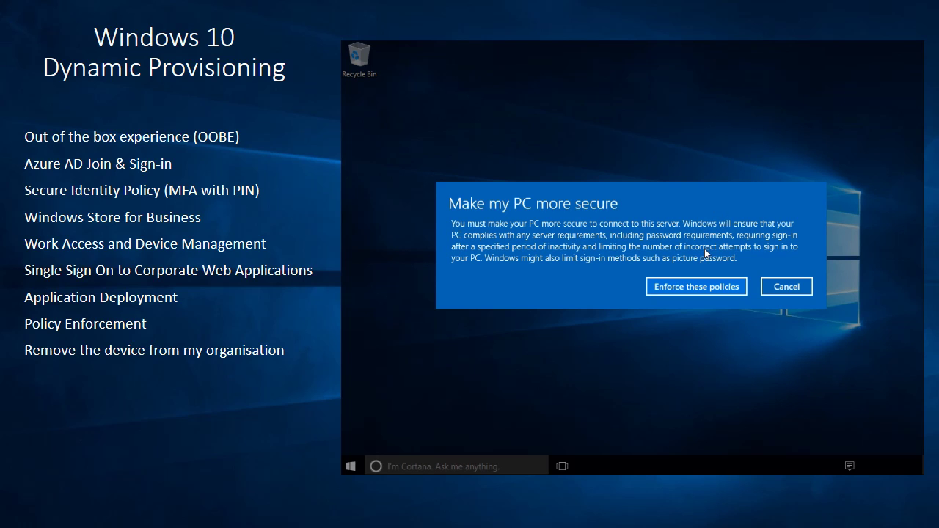
mouse_move(696, 286)
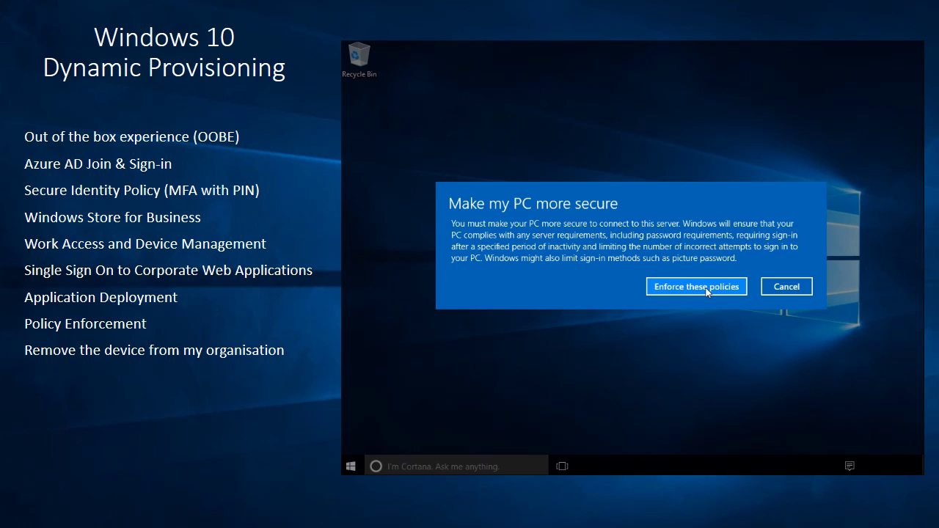
- Choose 'Enforce these policies' in the 'Make my PC more secure' dialog
click(695, 286)
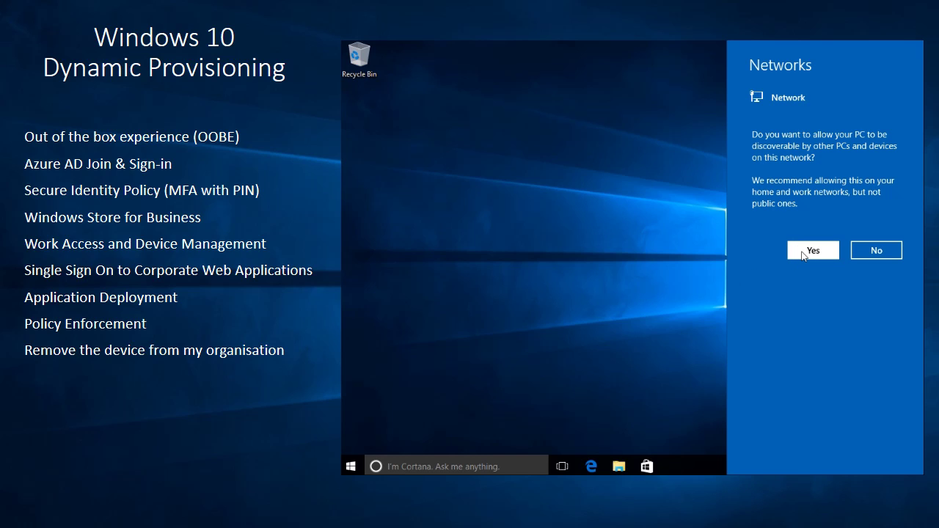
- Answer Yes to network discovery in the Networks pane
click(812, 249)
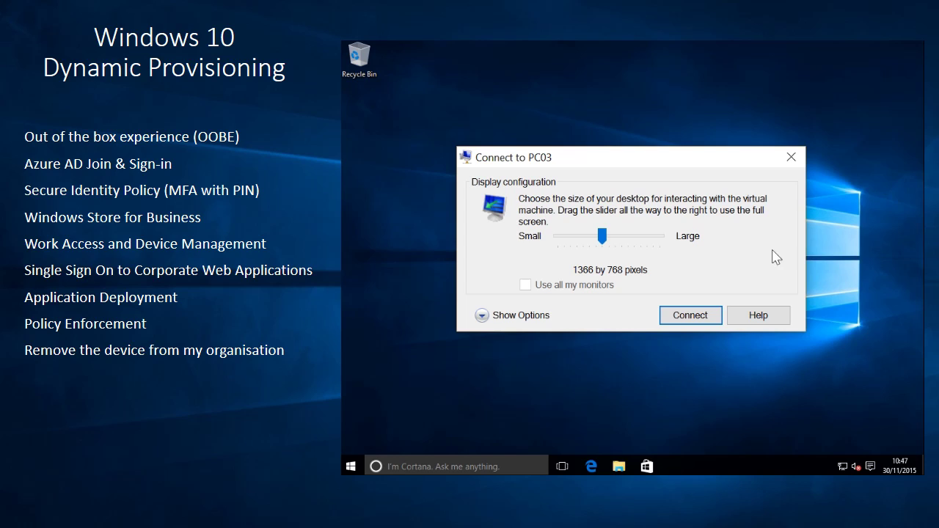
- Connect to PC03 with the display slider set to 1024 by 768
drag(602, 235, 594, 236)
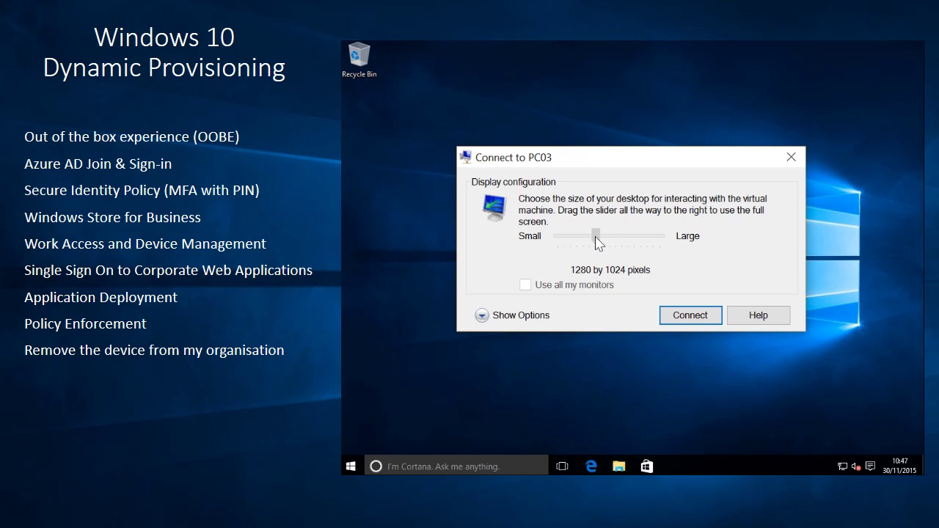
drag(594, 236, 576, 235)
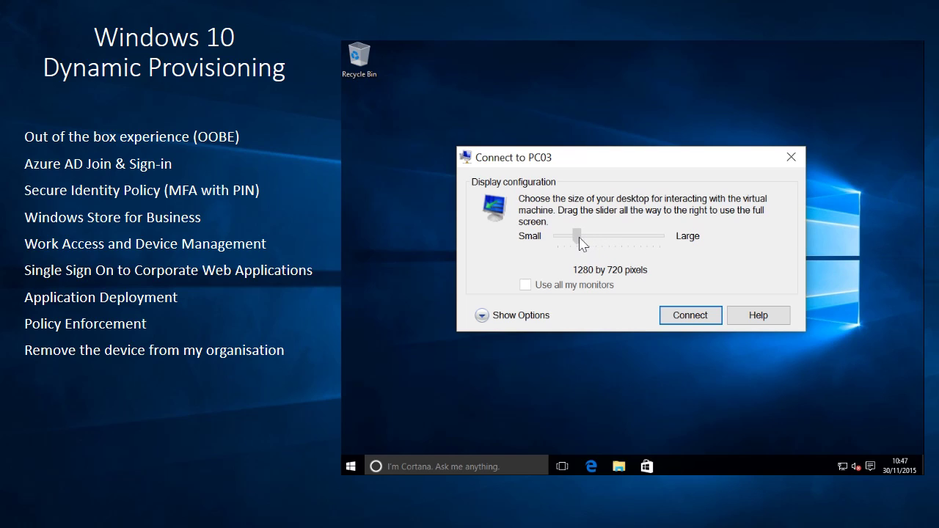
drag(576, 236, 568, 236)
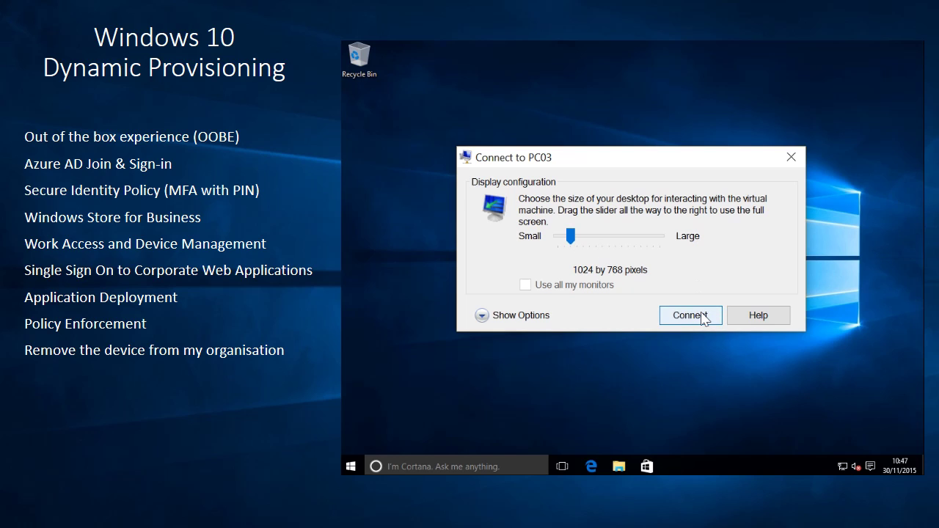
click(686, 315)
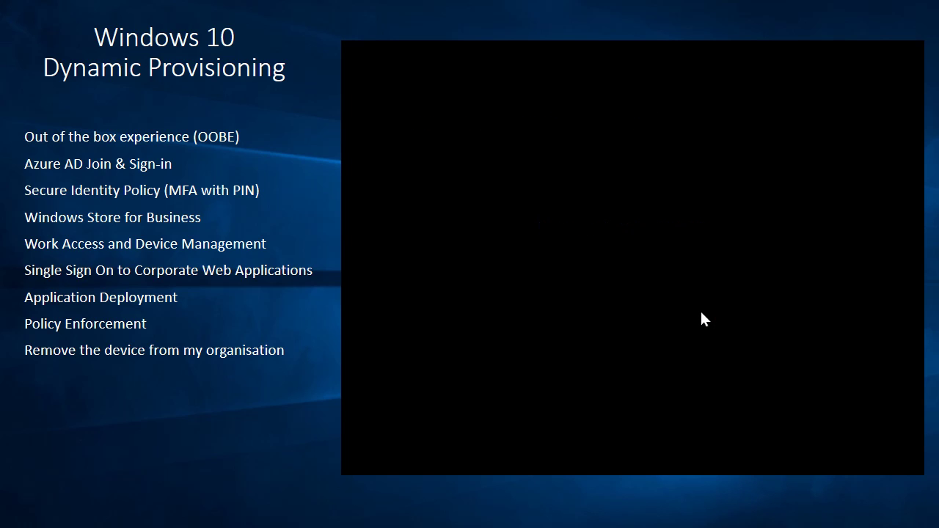
mouse_move(702, 316)
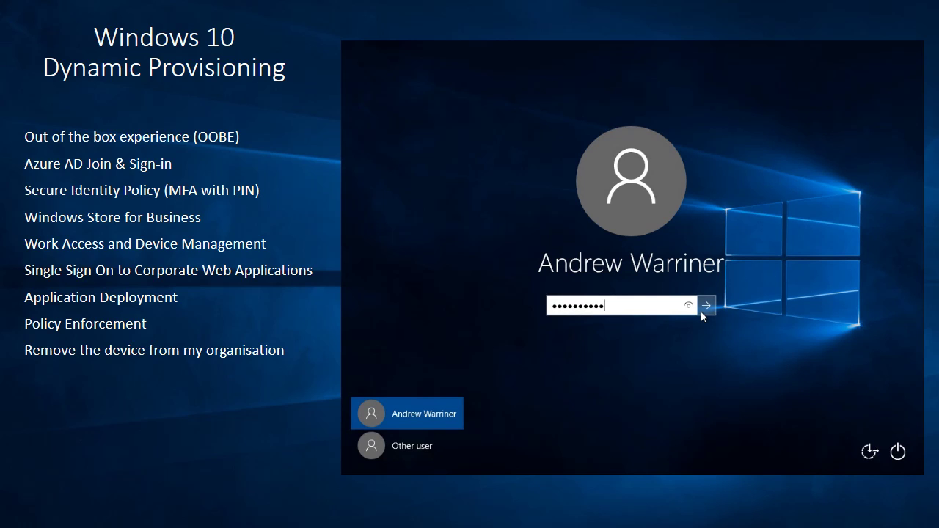
- Submit the work account password on the PC03 sign-in screen
click(705, 305)
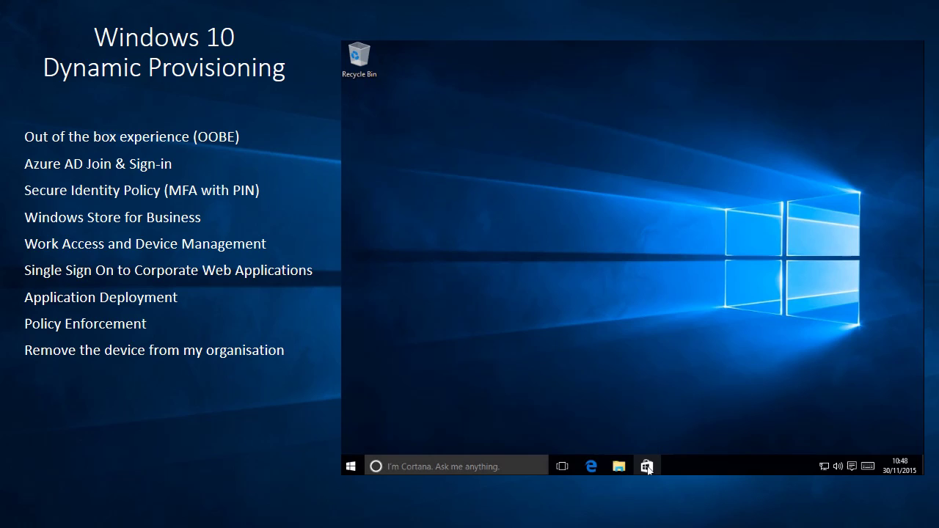
- Launch the Store app from its taskbar icon
click(645, 465)
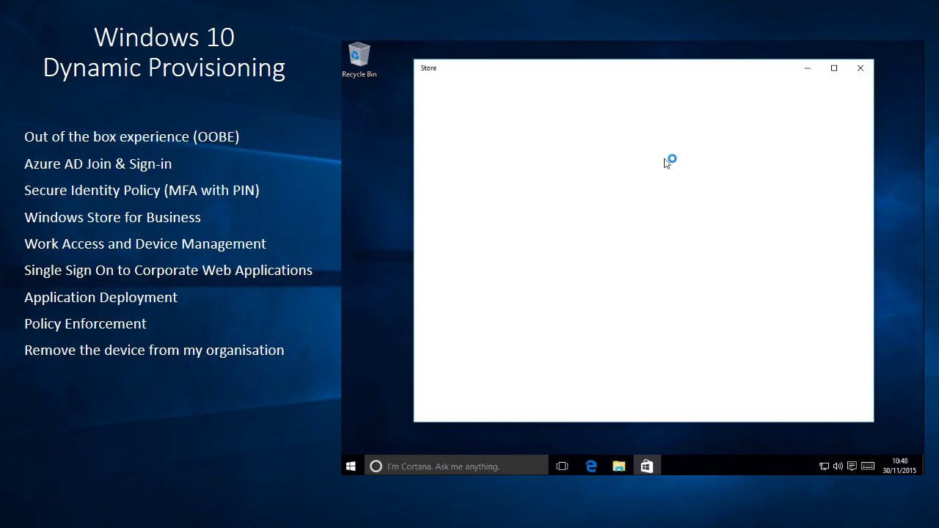
mouse_move(667, 163)
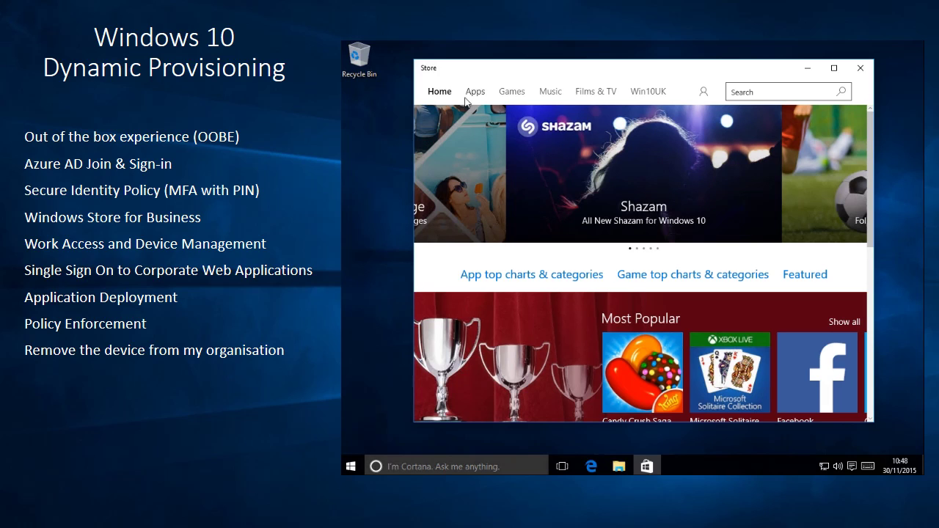
mouse_move(511, 99)
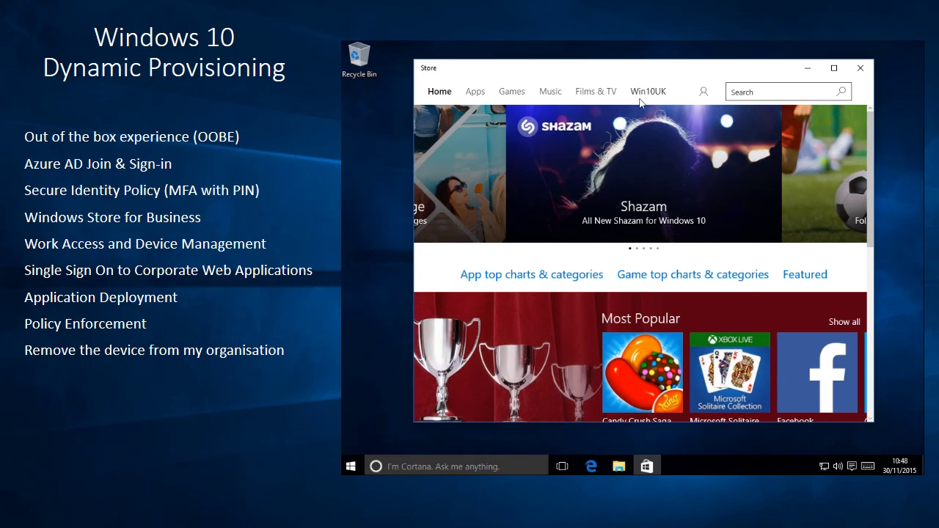
mouse_move(647, 96)
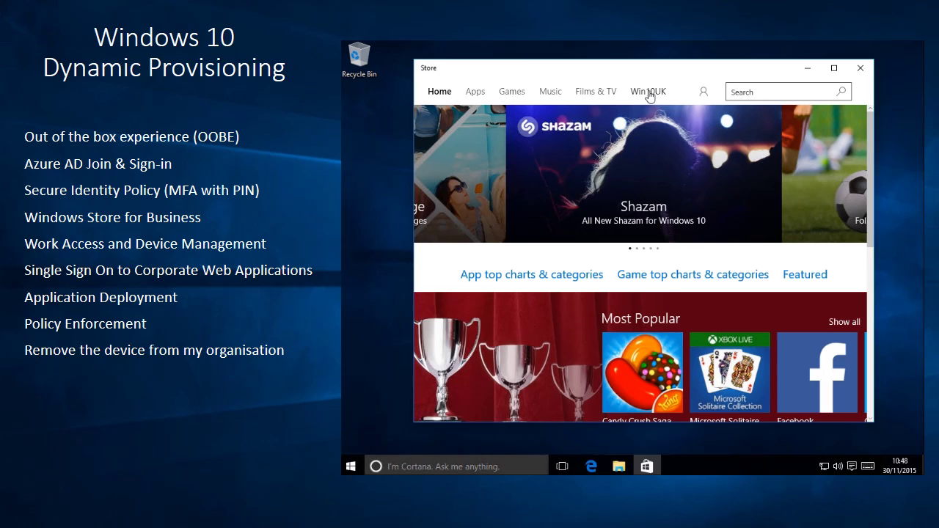
- Open the organisation's Win10UK private app section in the Windows Store
click(648, 91)
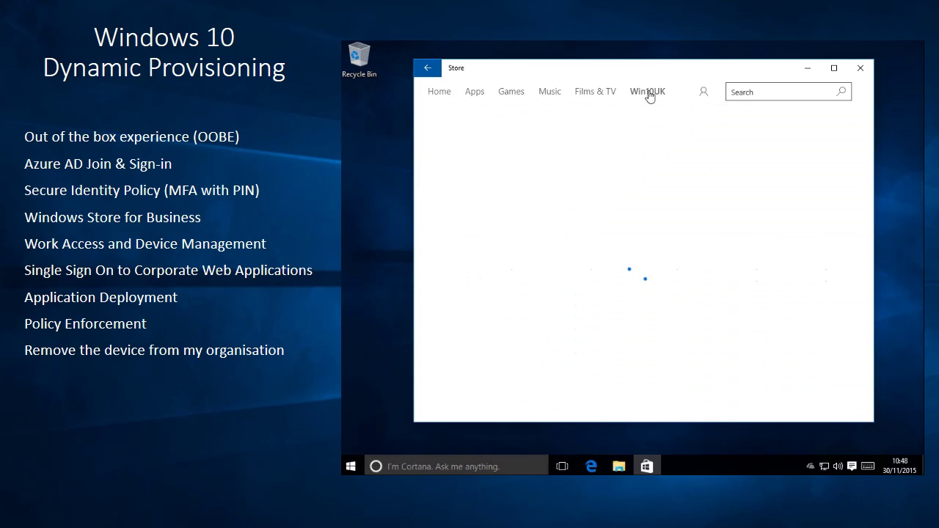
- Browse the Win10UK private apps, including Word Mobile's page, and close the Store
click(647, 91)
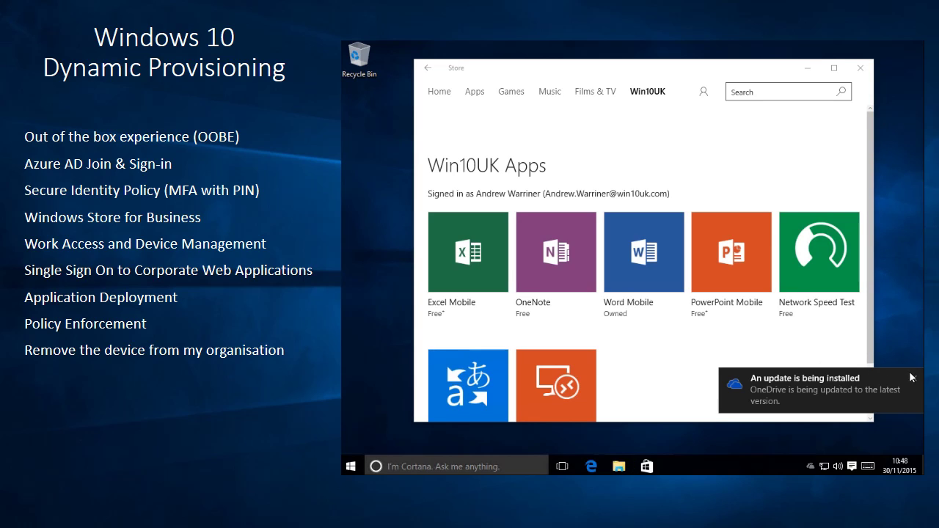
mouse_move(669, 351)
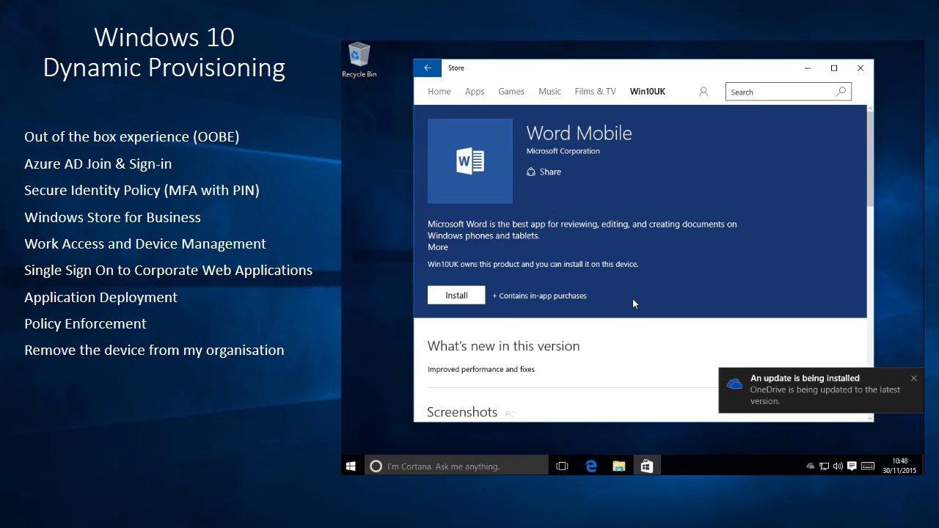
mouse_move(649, 105)
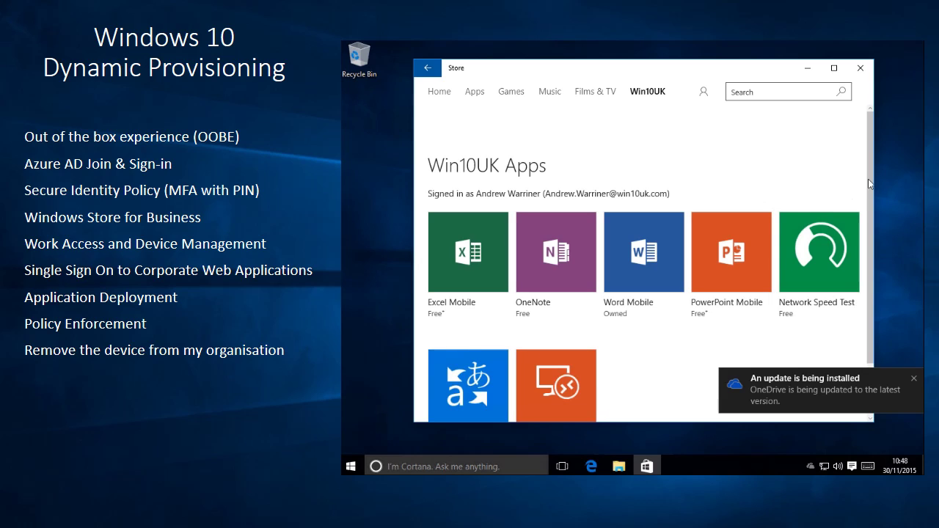
scroll(down, 3)
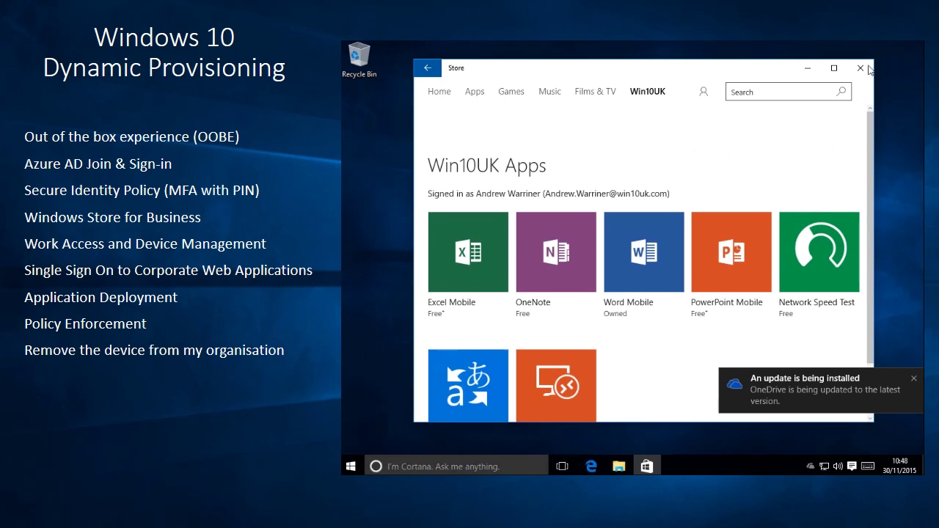
mouse_move(860, 68)
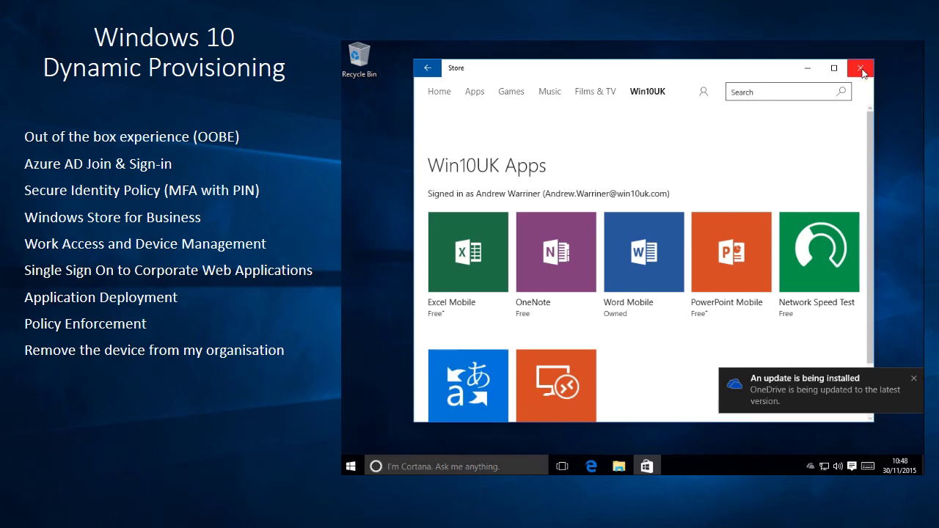
click(860, 67)
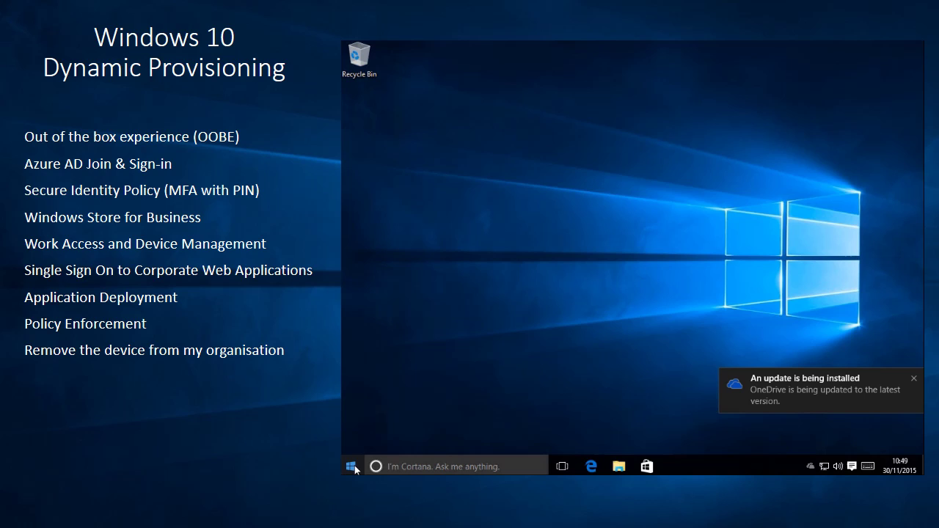
- Go to Settings > Accounts > Work access, showing the Win10UK Specialists enrolment
click(352, 466)
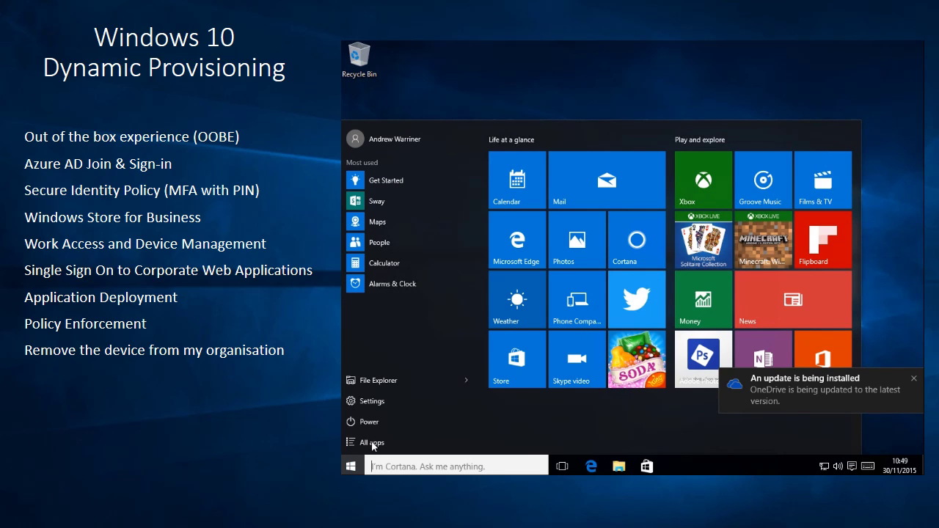
mouse_move(385, 404)
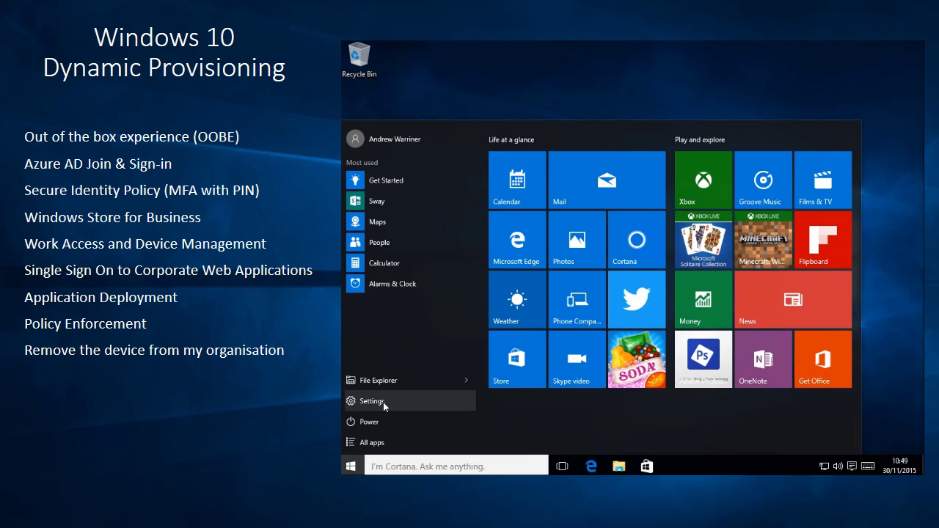
click(371, 400)
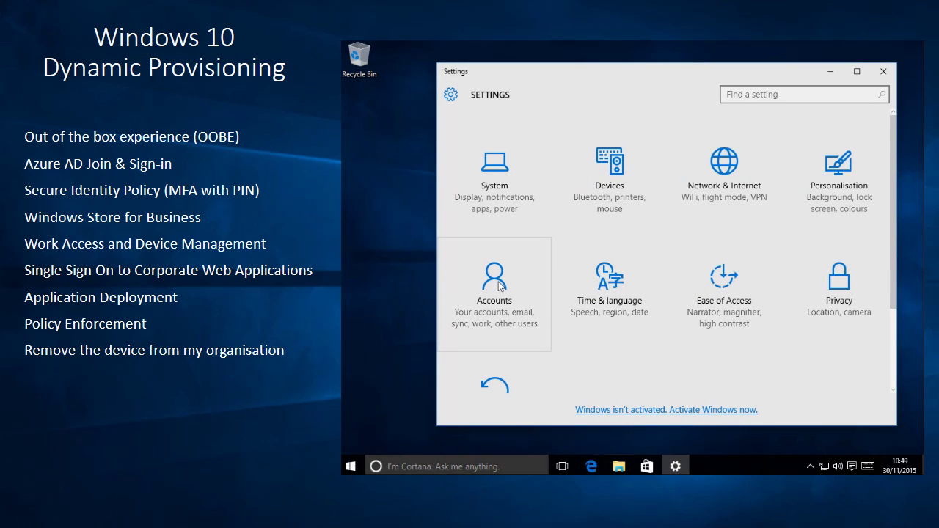
mouse_move(677, 296)
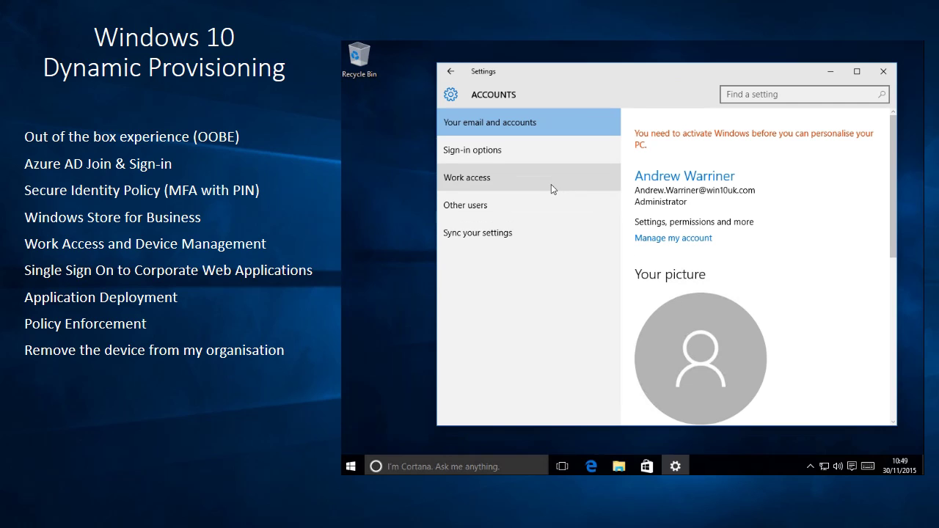
click(466, 177)
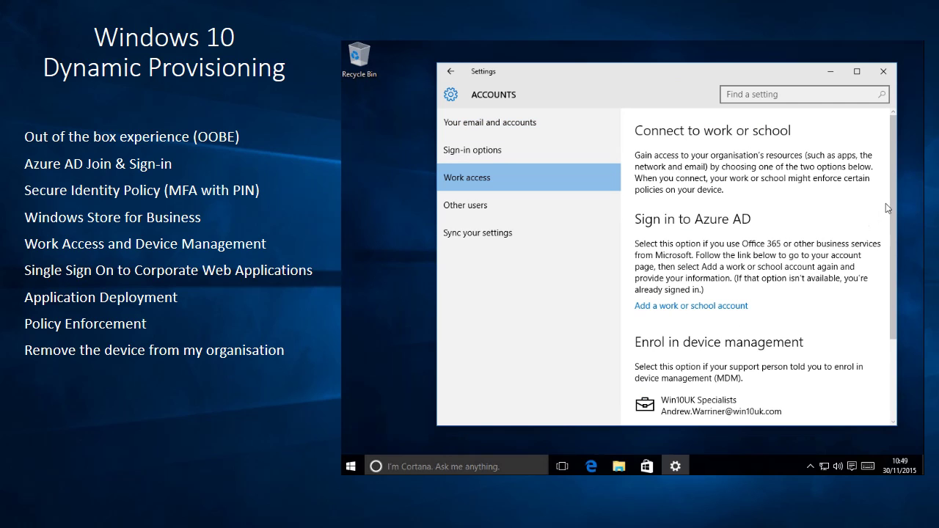
scroll(down, 3)
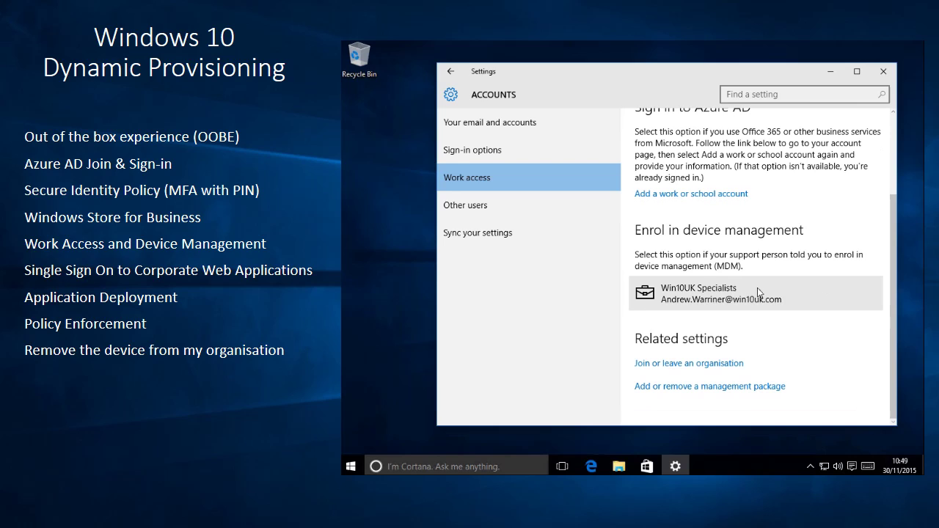
mouse_move(723, 297)
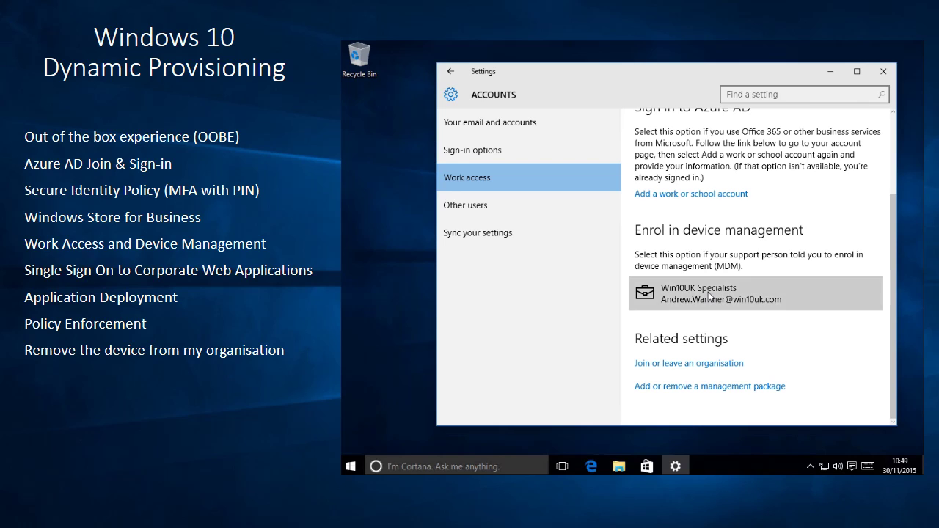
click(755, 294)
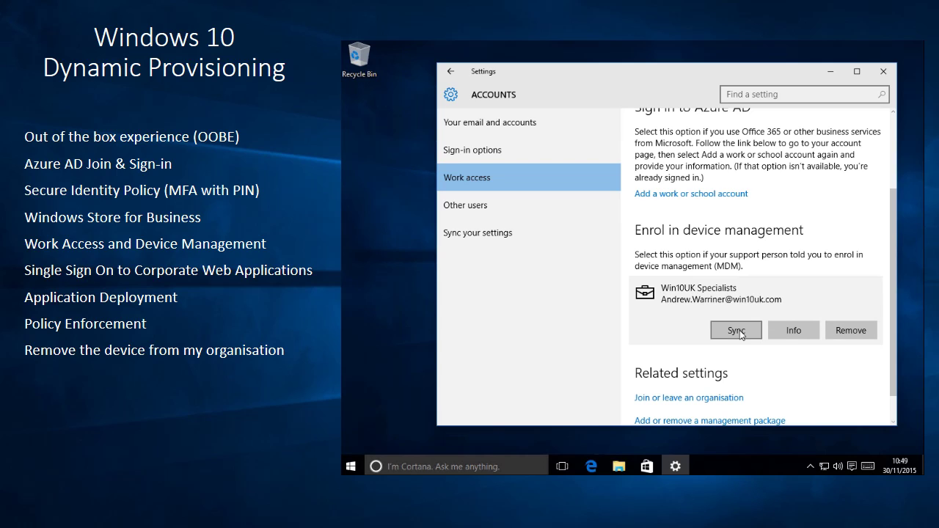
click(850, 330)
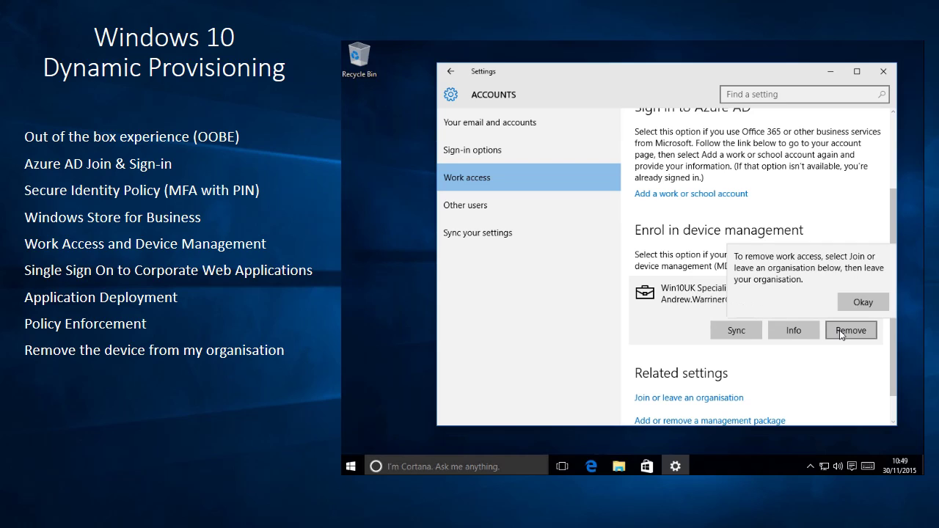
mouse_move(817, 340)
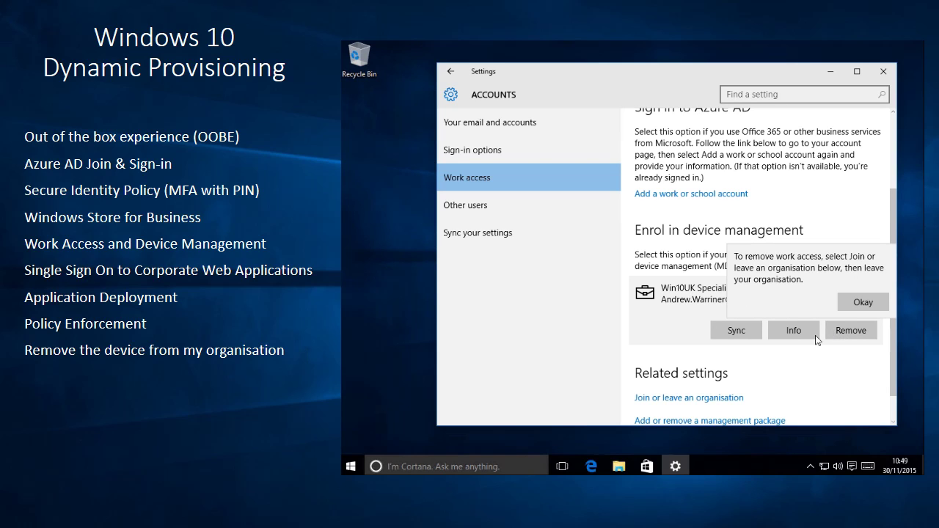
mouse_move(823, 296)
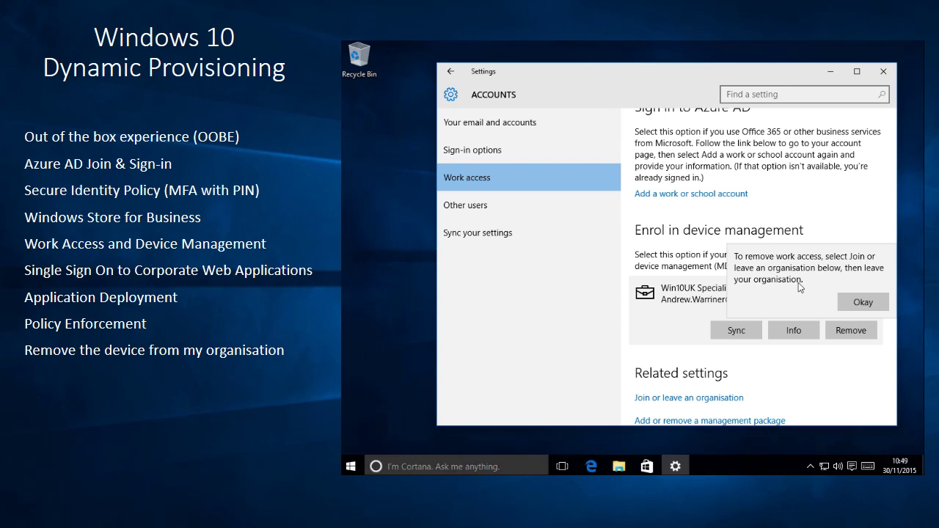
mouse_move(800, 377)
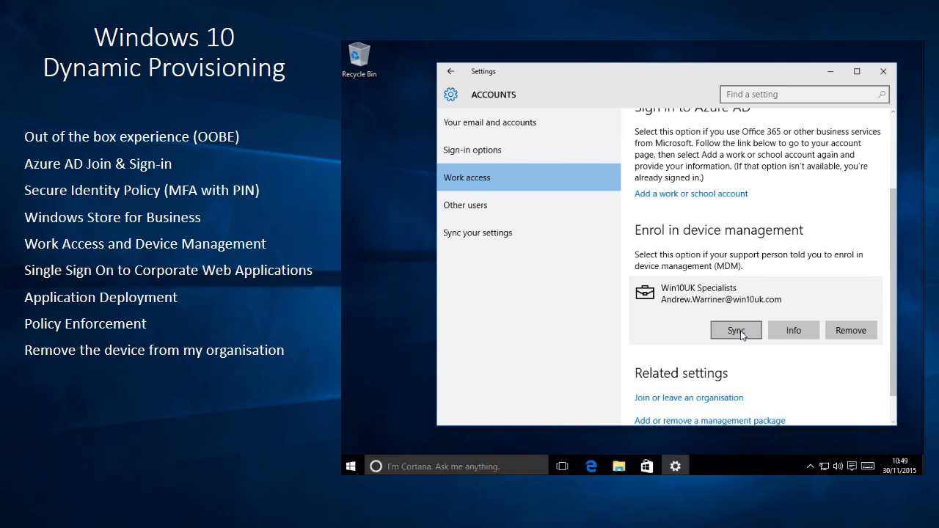
- Sync the Win10UK Specialists enrolment with device management until it completes
click(736, 330)
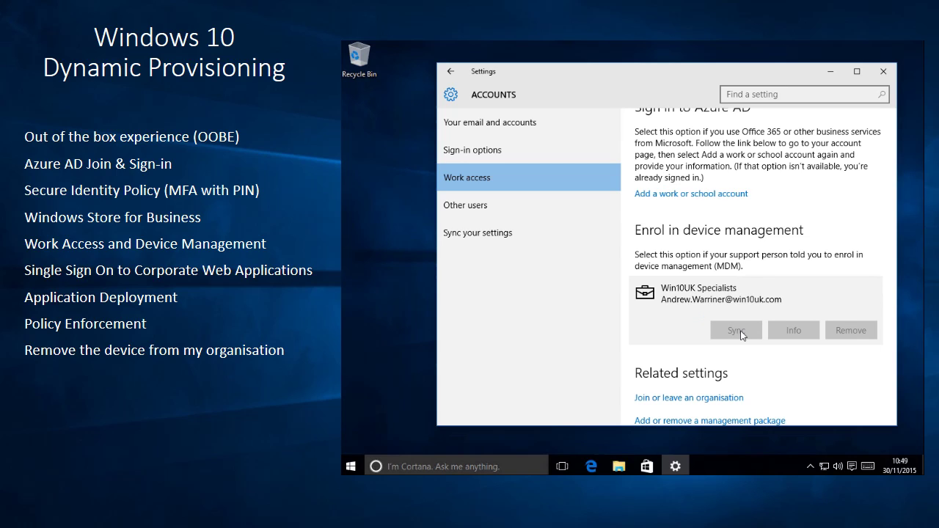
click(736, 330)
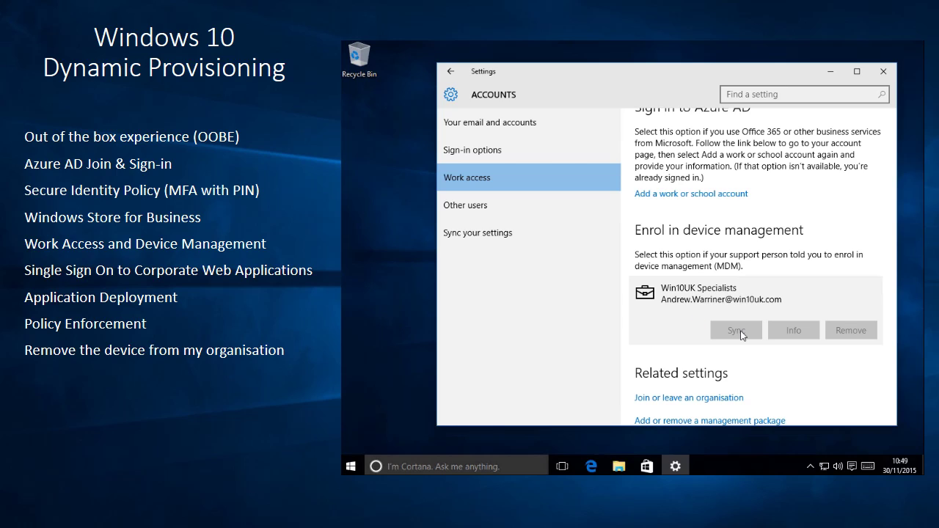
click(736, 330)
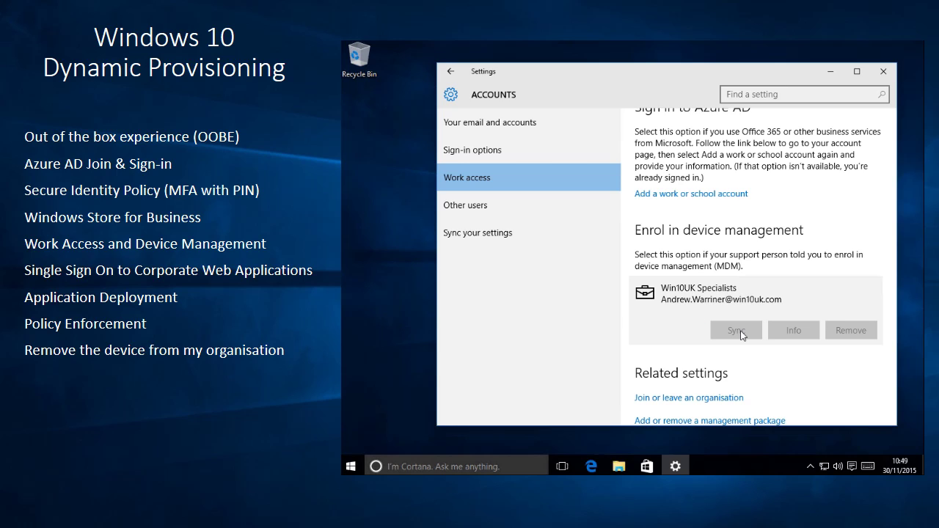
click(735, 330)
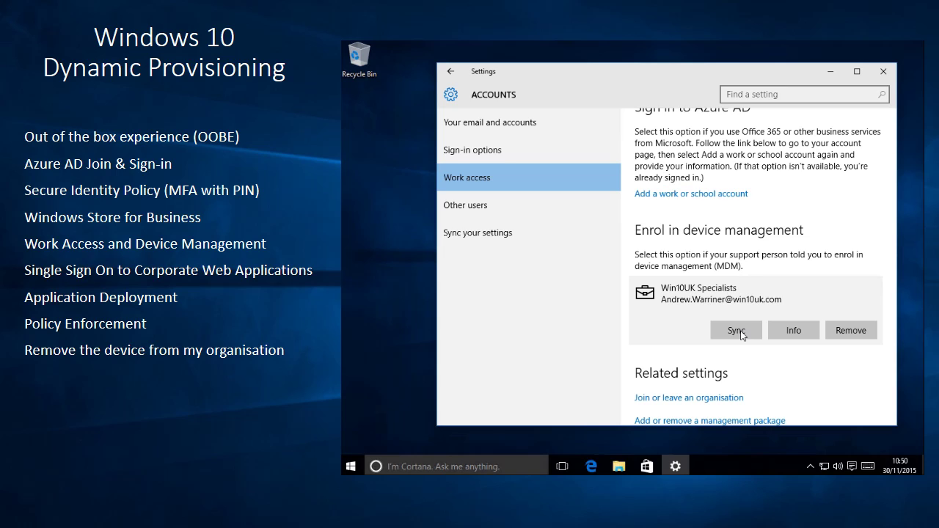
mouse_move(744, 256)
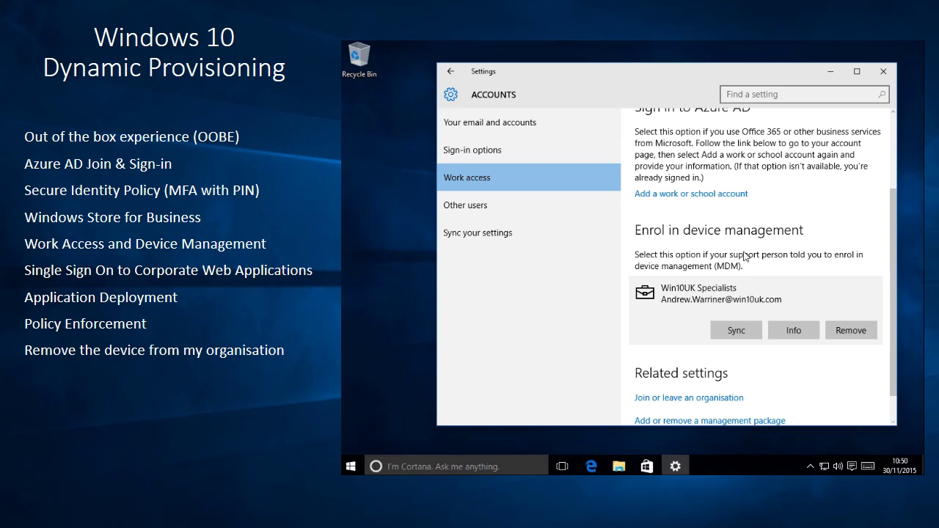
mouse_move(534, 269)
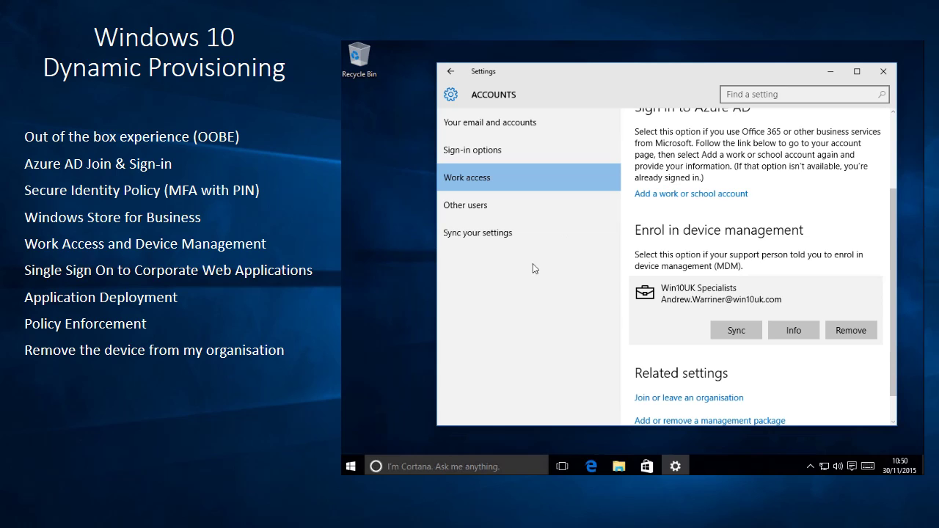
mouse_move(355, 135)
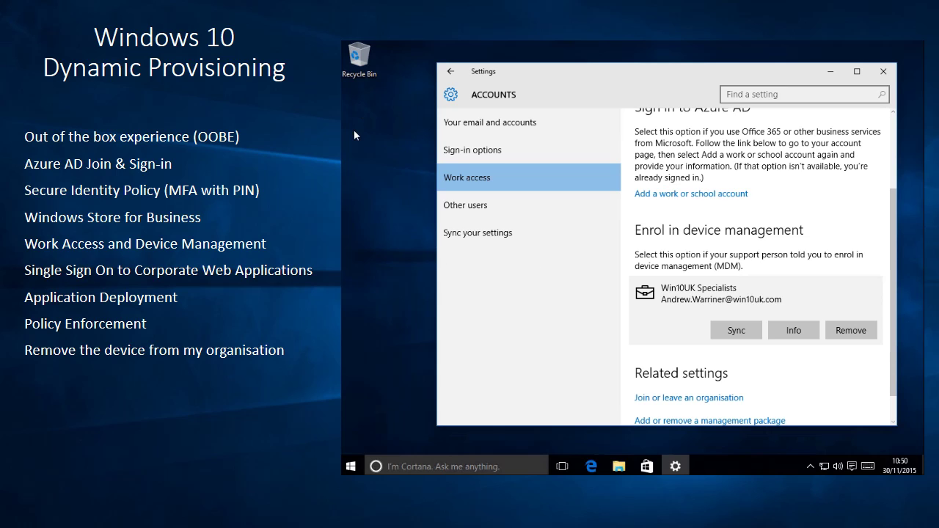
mouse_move(583, 324)
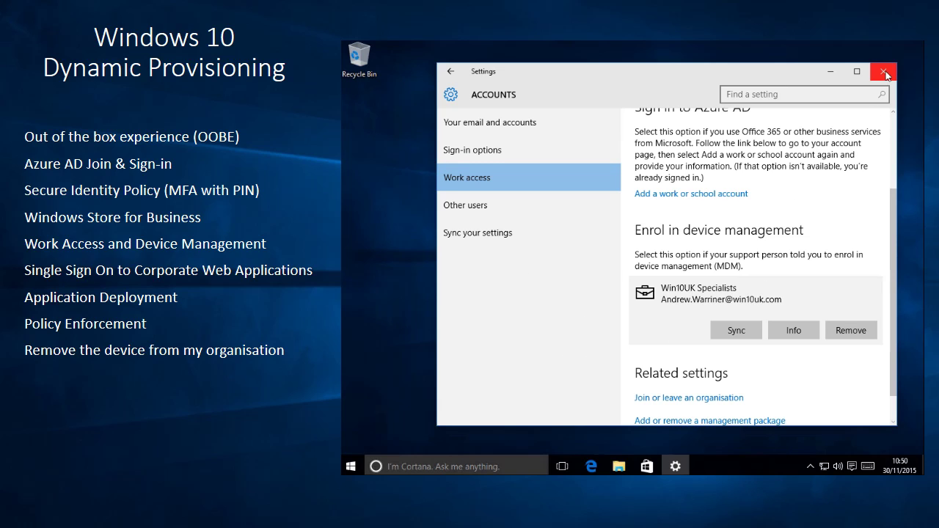
- Close Settings and reach the Office 365 portal in Edge via single sign-on, then open Mail
click(883, 71)
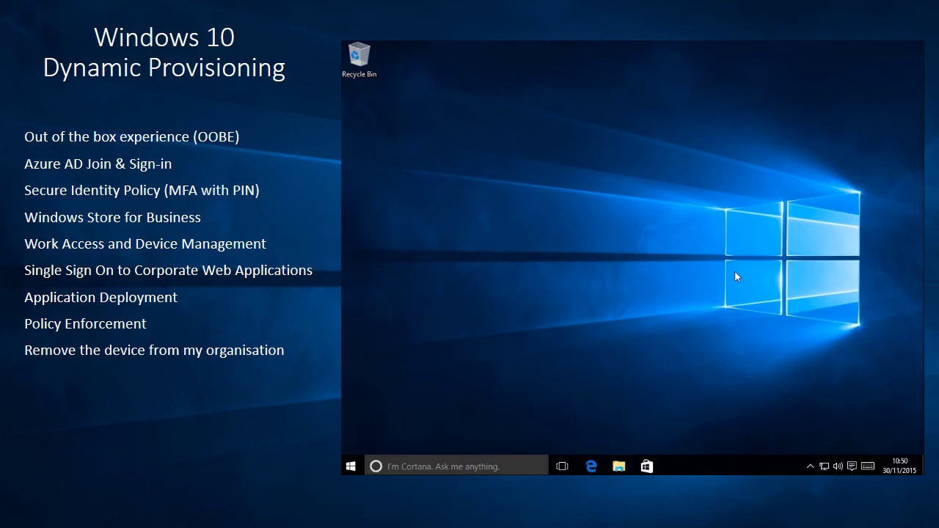
click(591, 465)
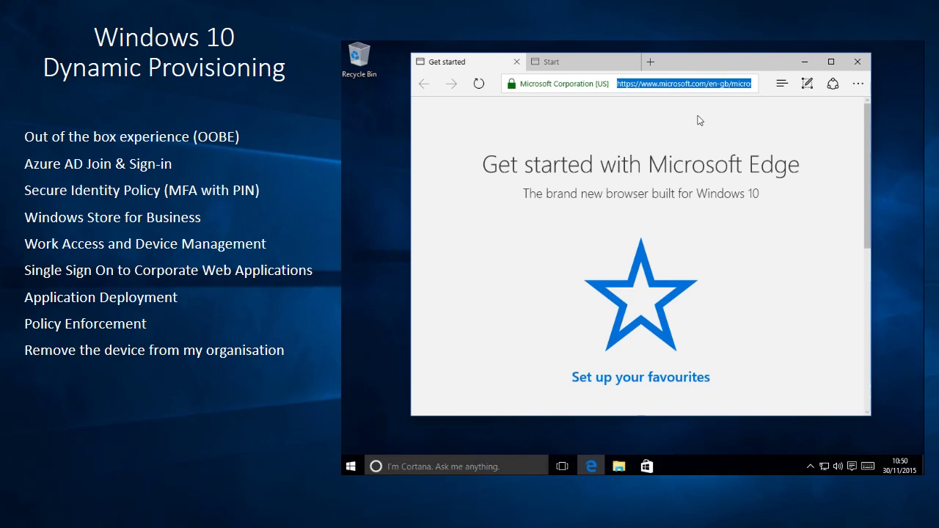
text(portal)
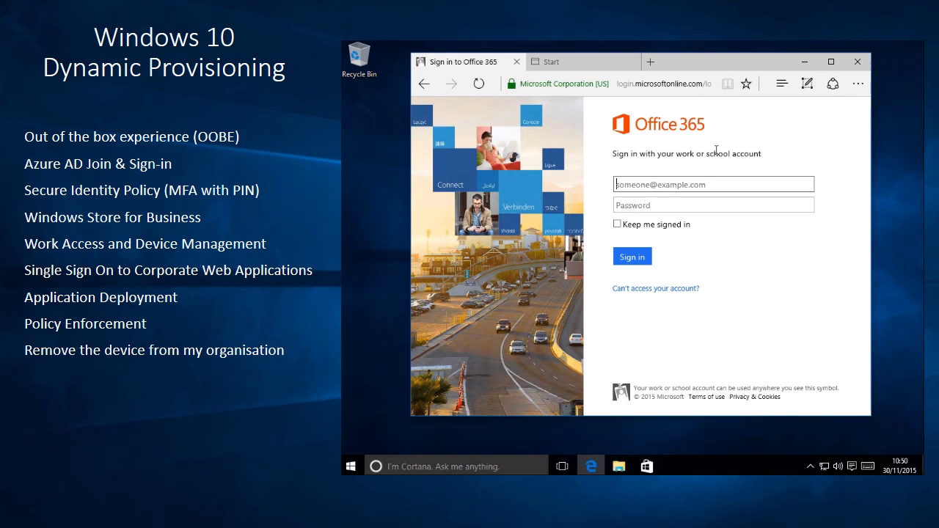
click(632, 256)
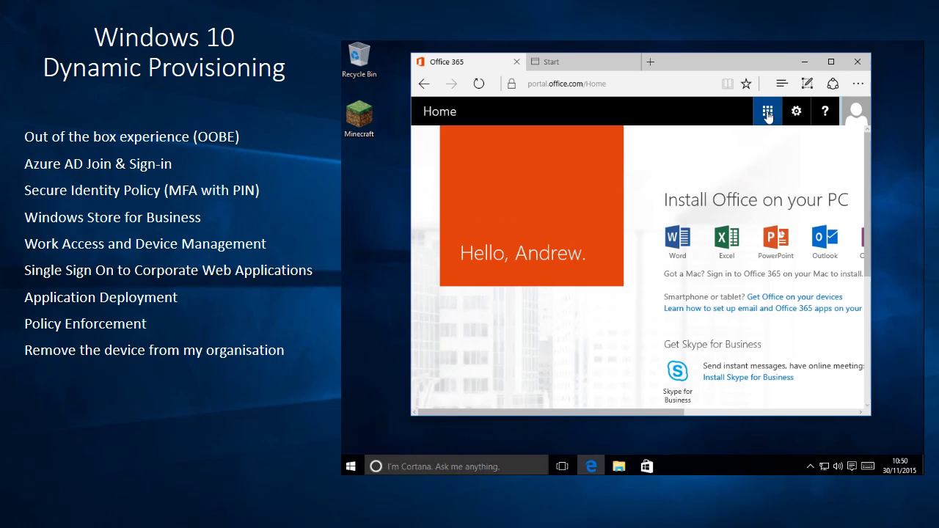
click(767, 111)
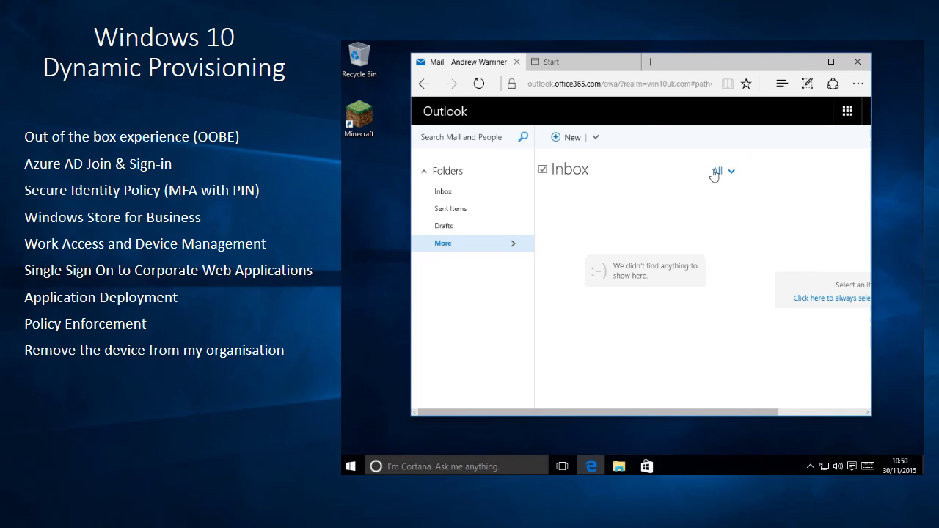
- Visit myapps.microsoft.com, review the app tiles, and view the account profile
click(631, 83)
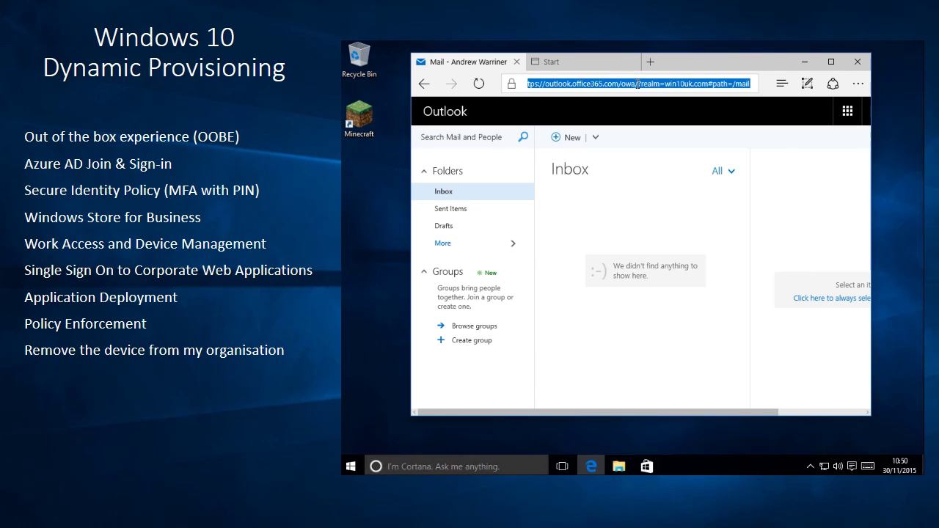
text(myapps.micro)
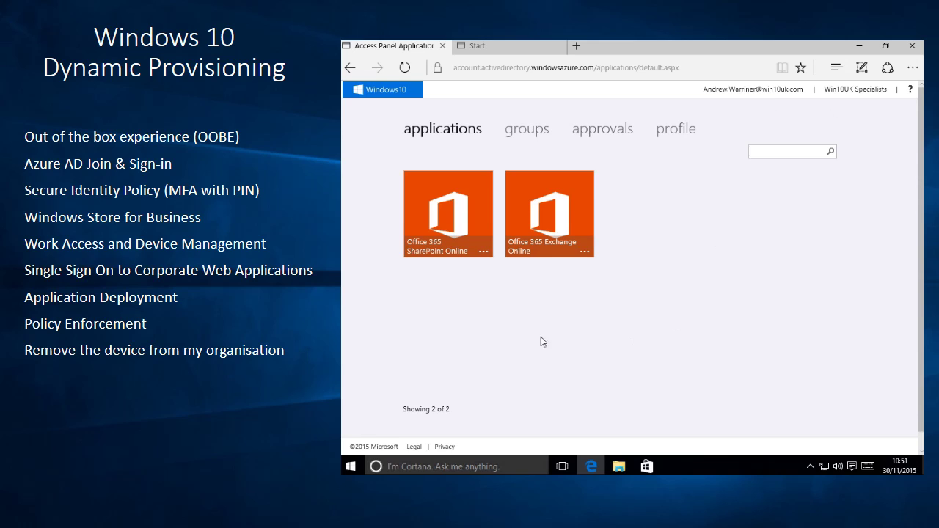
mouse_move(440, 242)
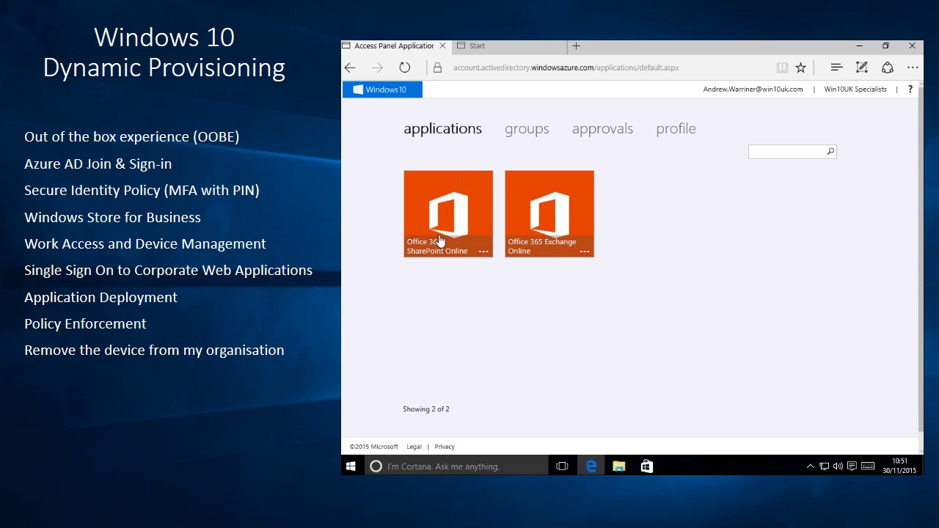
mouse_move(550, 231)
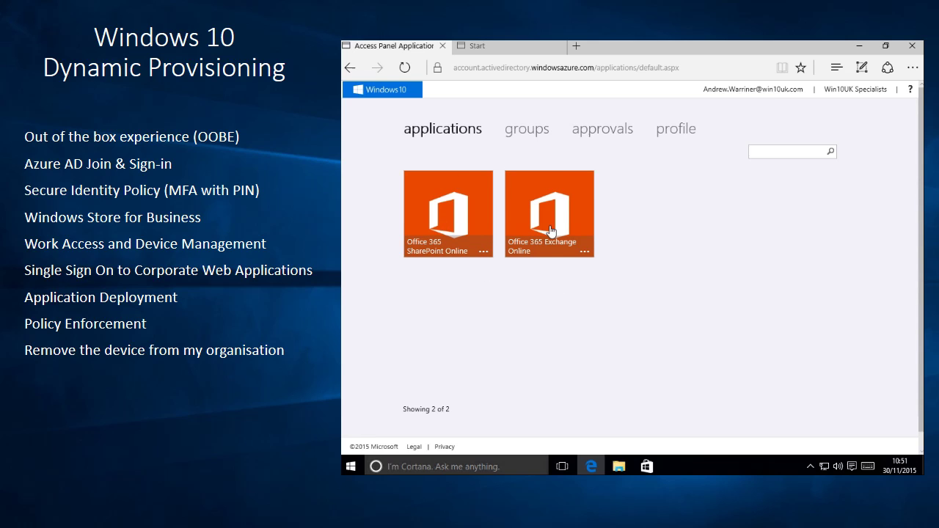
mouse_move(664, 246)
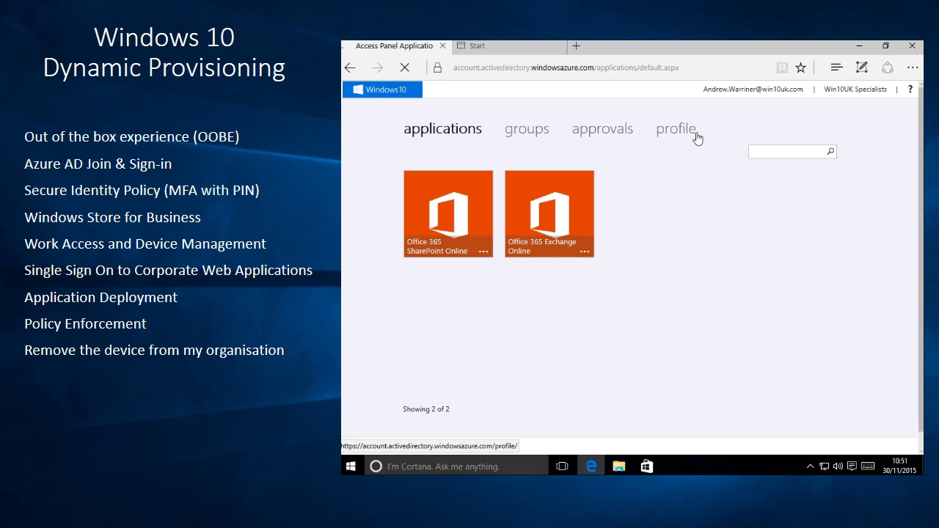
click(675, 129)
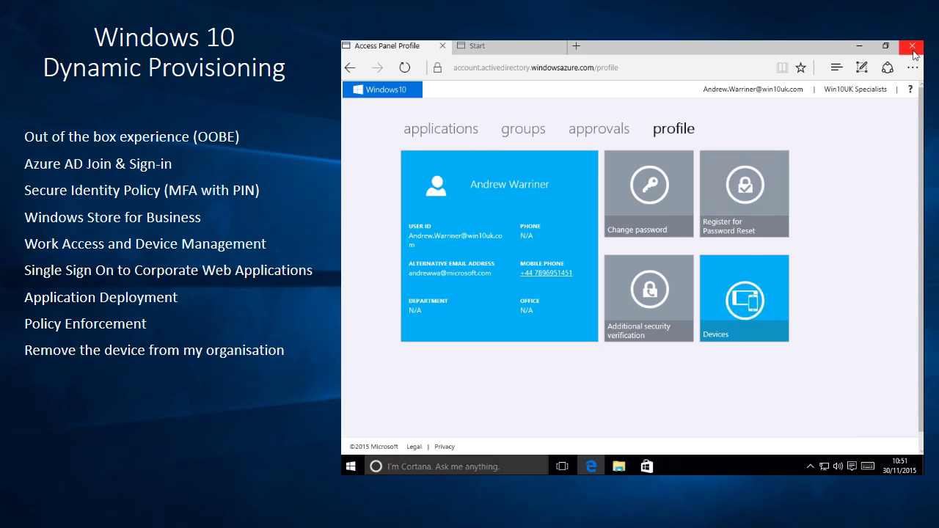
click(912, 46)
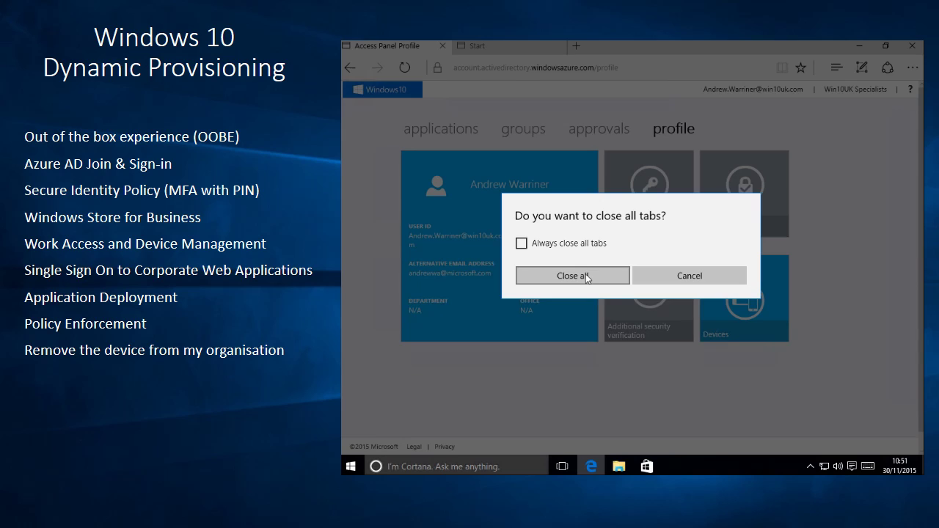
click(573, 276)
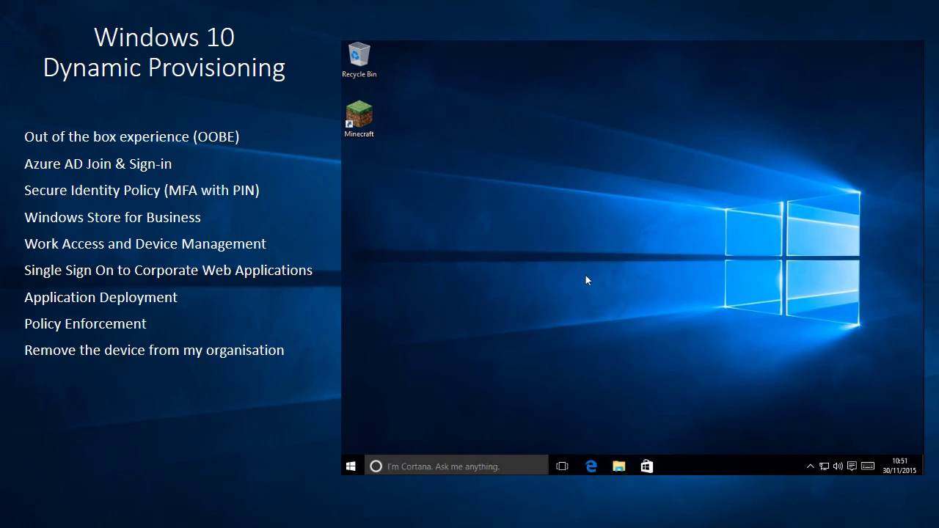
mouse_move(495, 255)
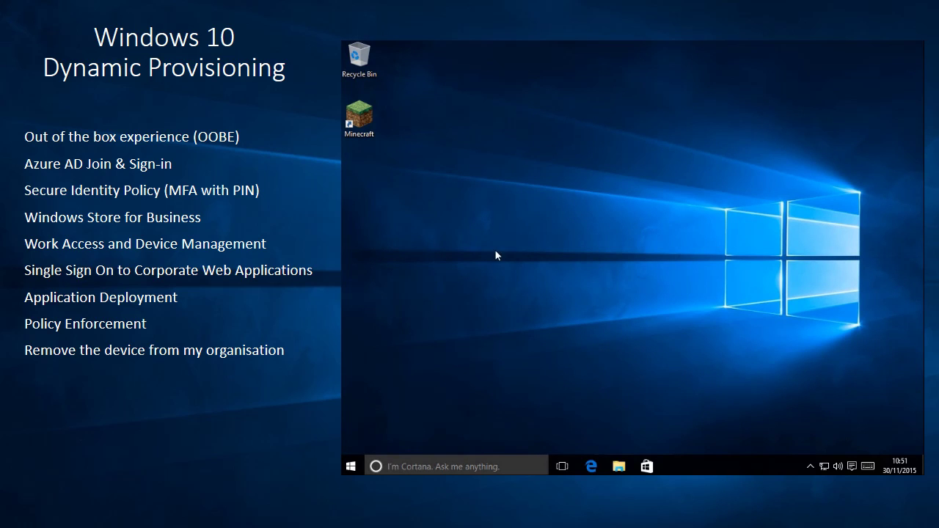
click(360, 117)
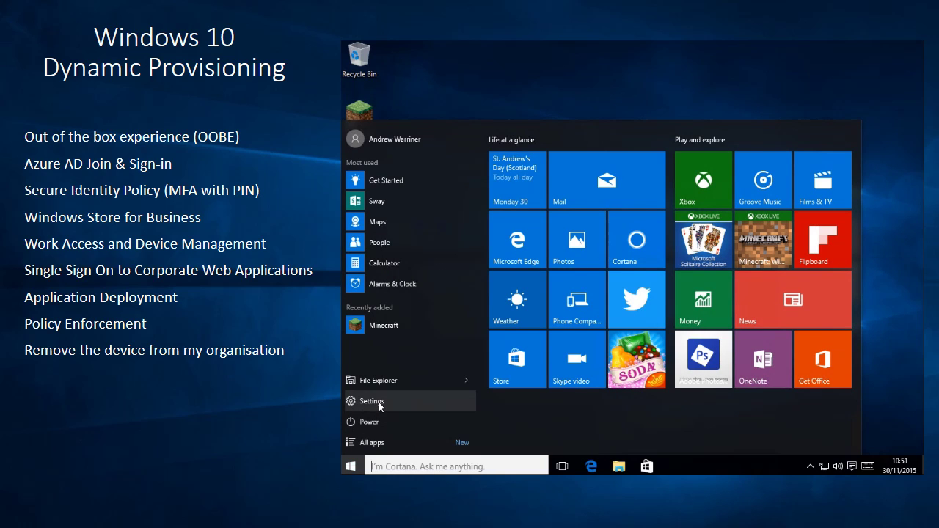
click(374, 400)
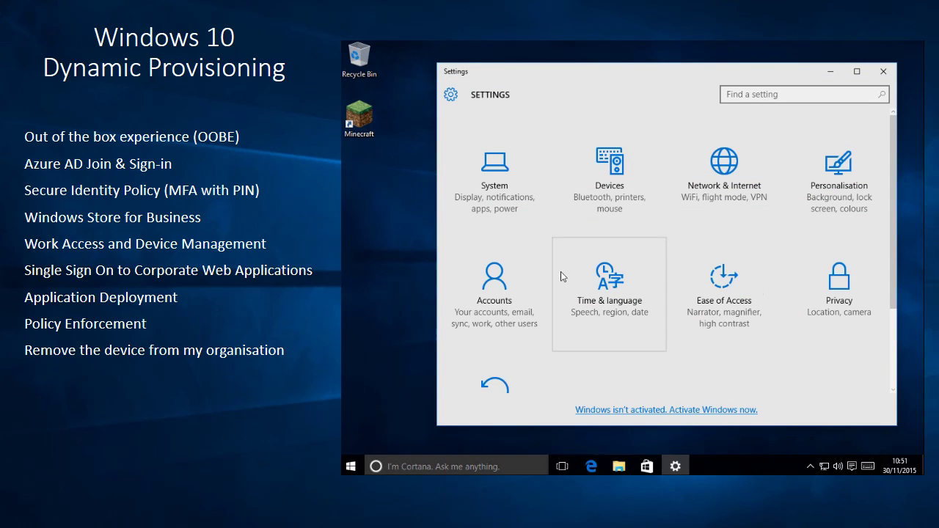
click(494, 275)
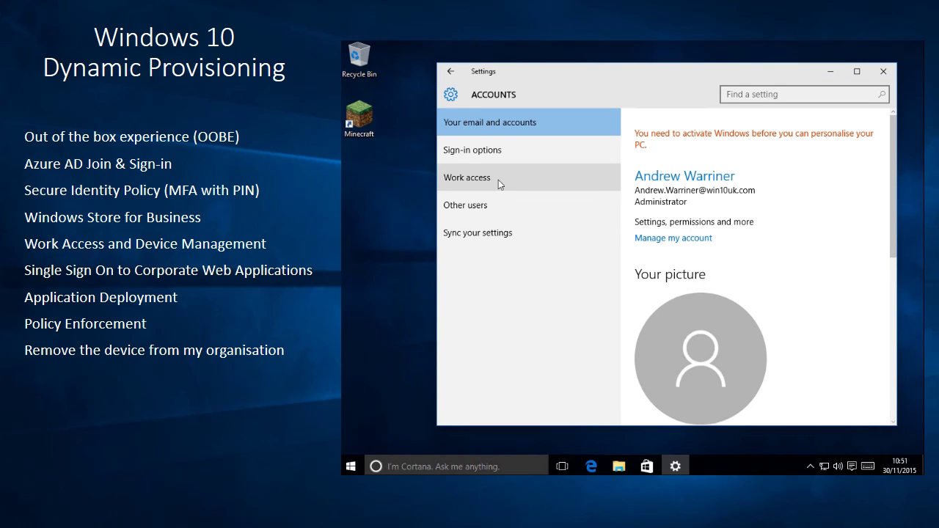
click(467, 177)
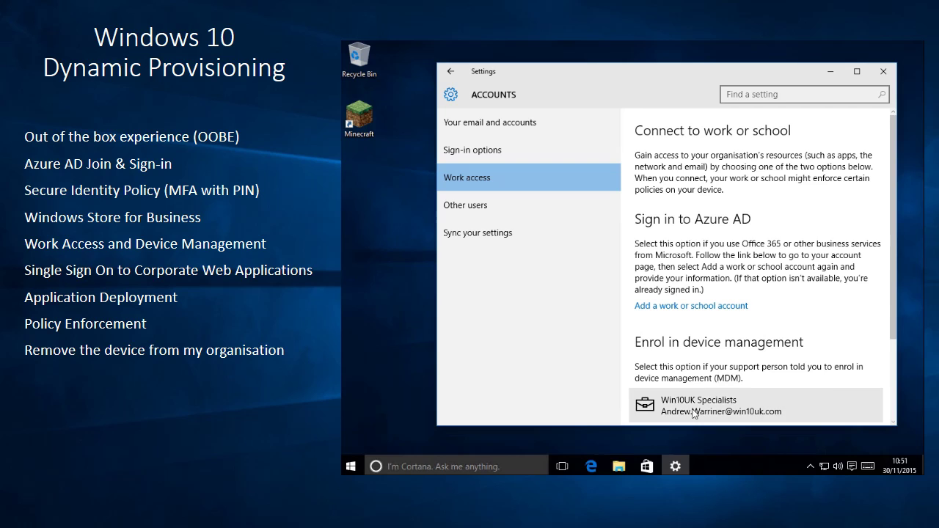
scroll(down, 3)
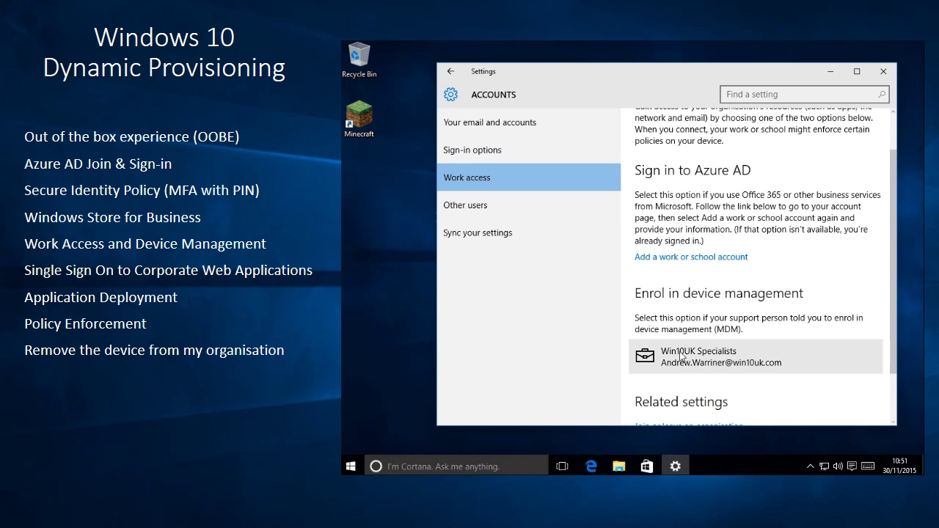
click(755, 356)
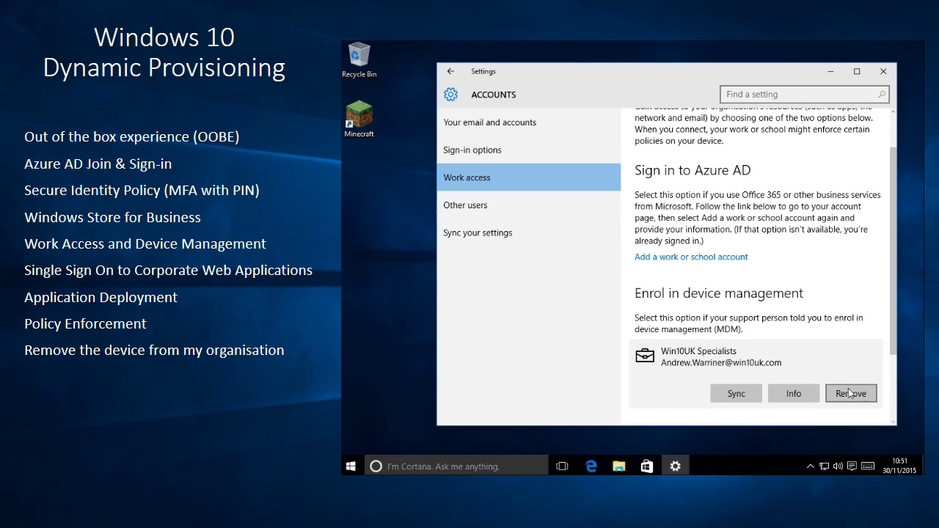
click(852, 393)
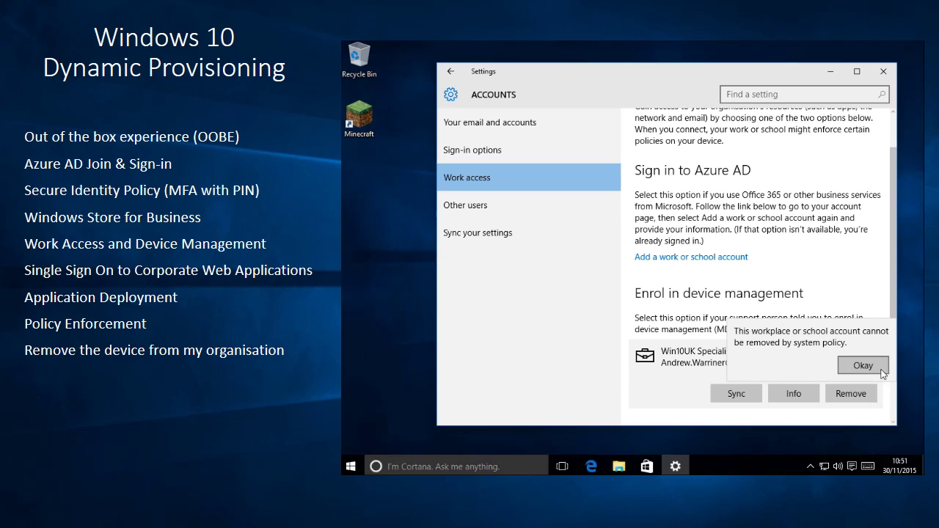
mouse_move(816, 386)
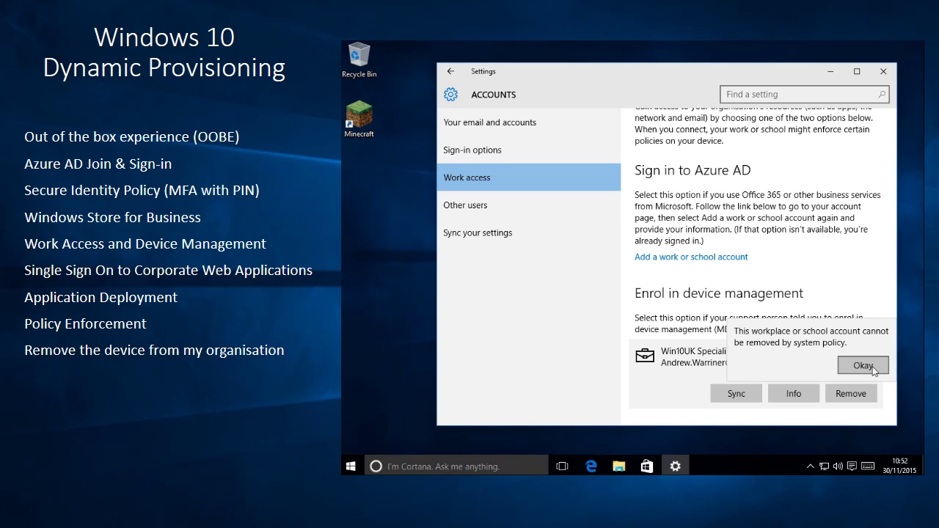
click(863, 366)
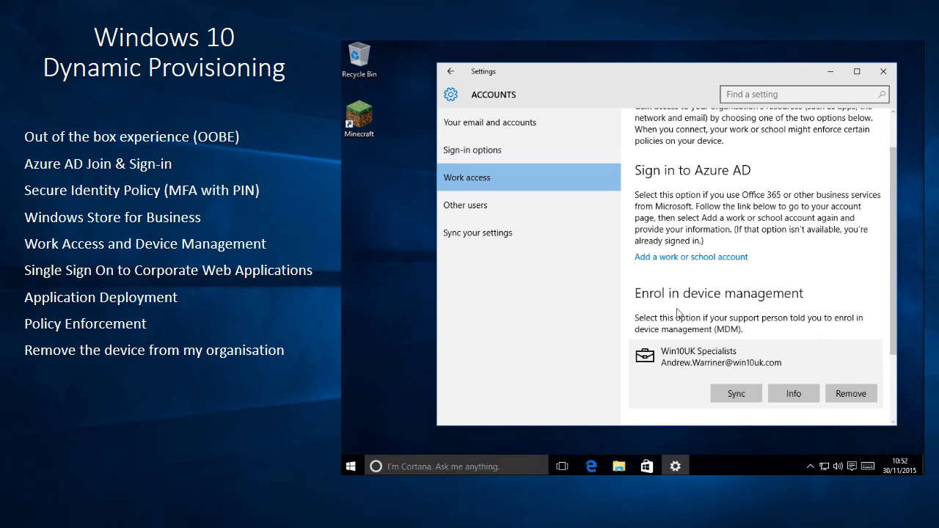
click(883, 71)
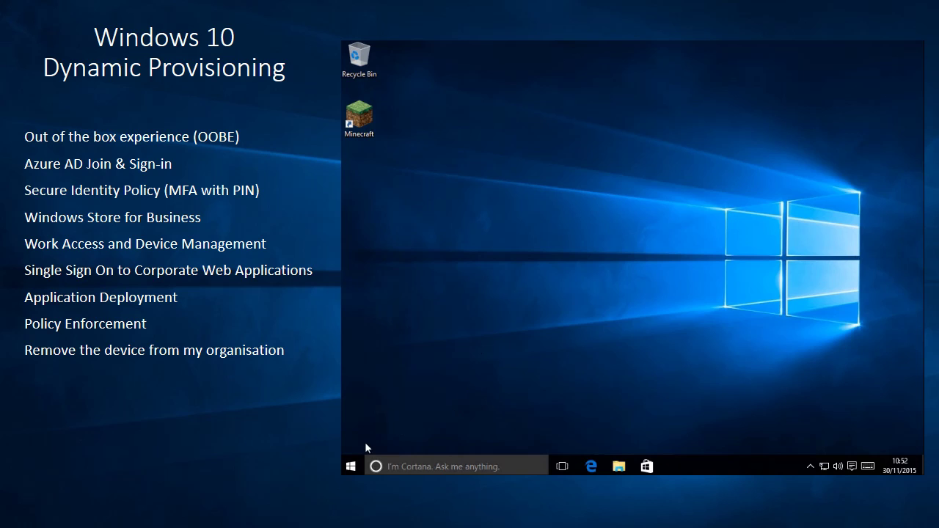
click(352, 465)
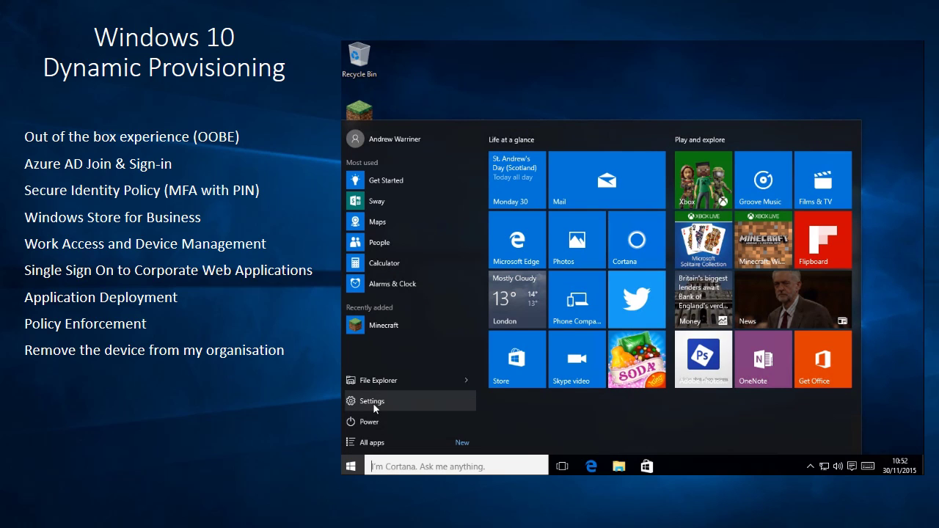
click(372, 400)
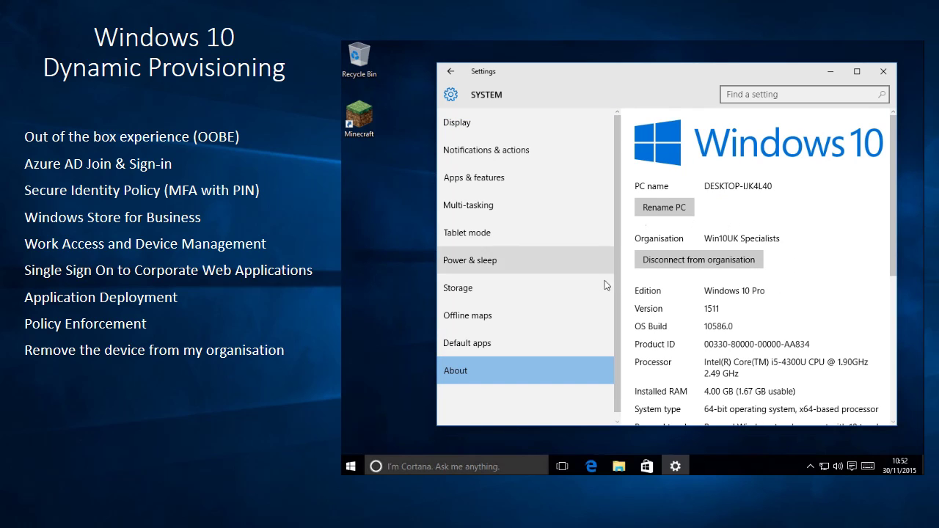
mouse_move(749, 332)
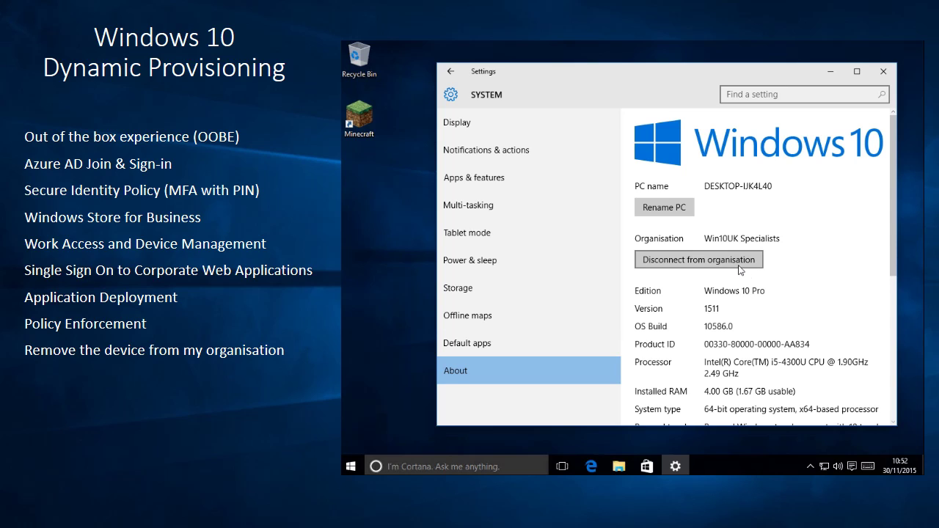
click(698, 259)
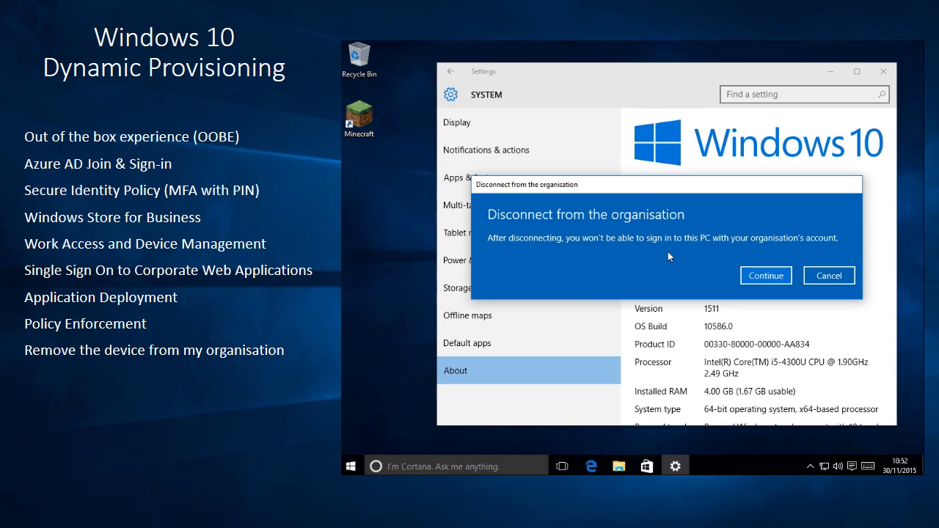
mouse_move(818, 239)
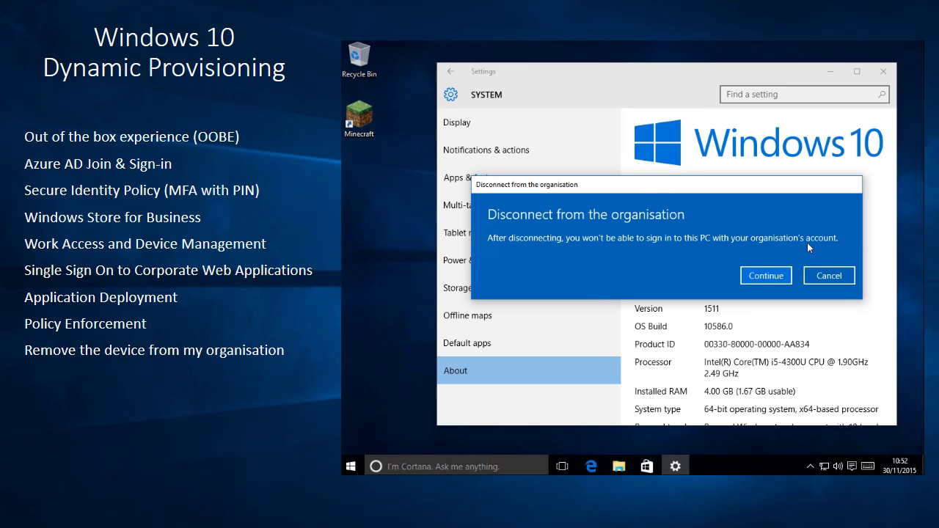
mouse_move(675, 248)
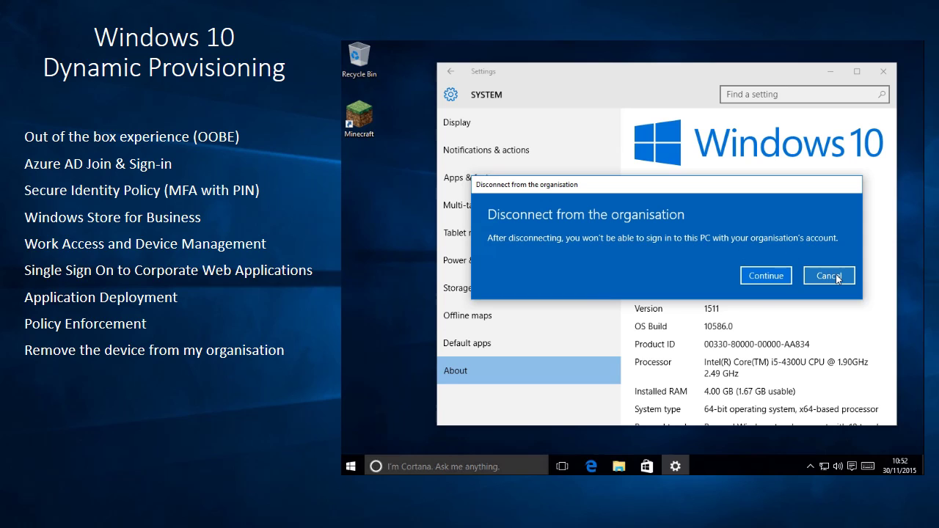
click(828, 275)
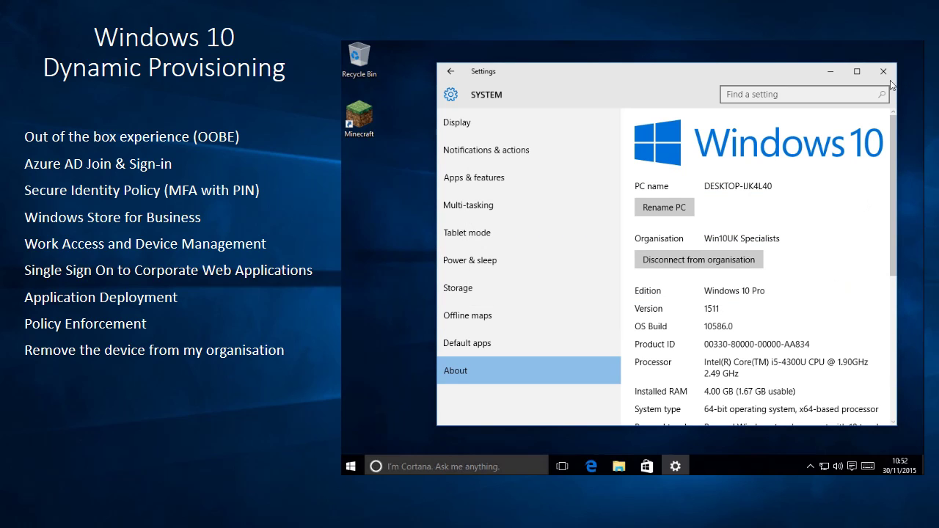
mouse_move(884, 71)
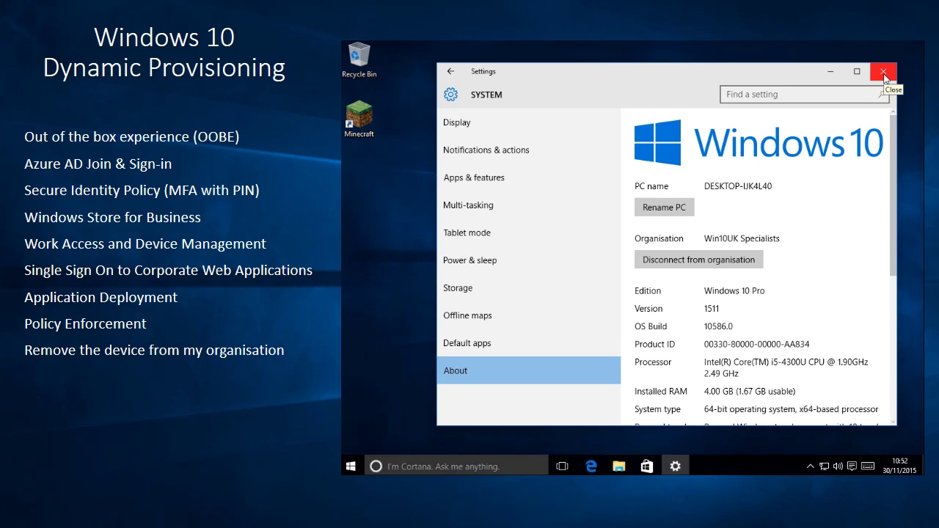
click(883, 72)
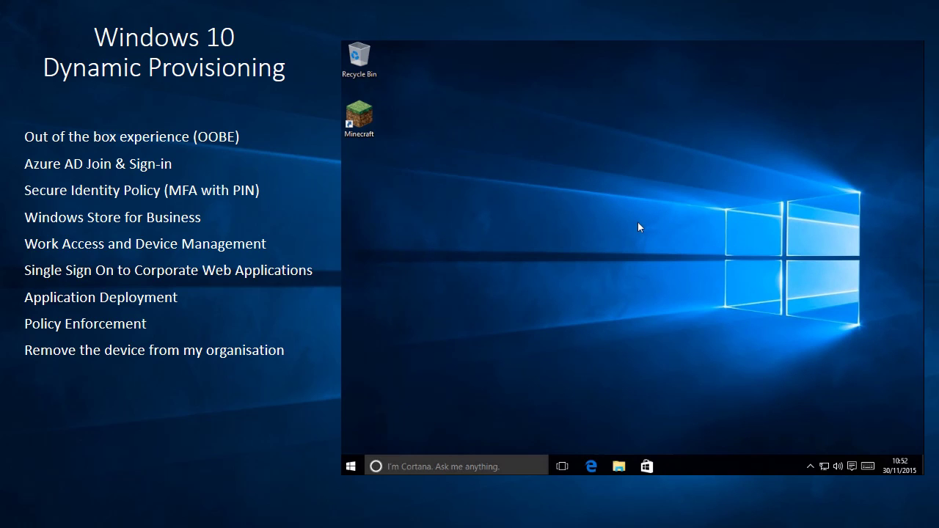